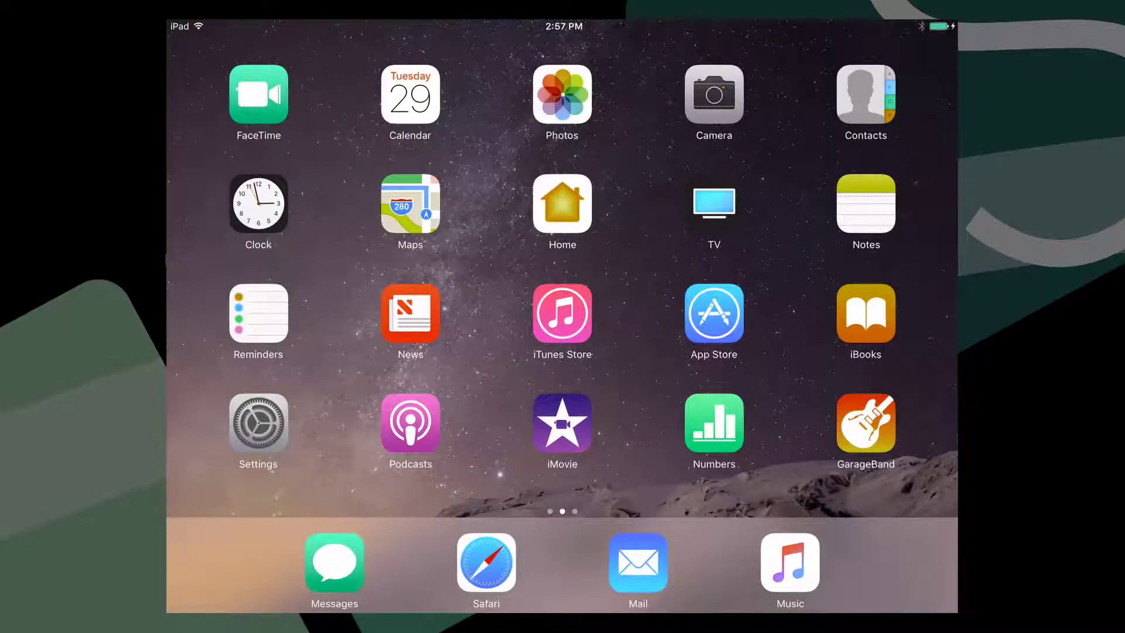
# Search the App Store for 'inspect a lot' and install the Inspect-a-Lot app.
pyautogui.click(713, 315)
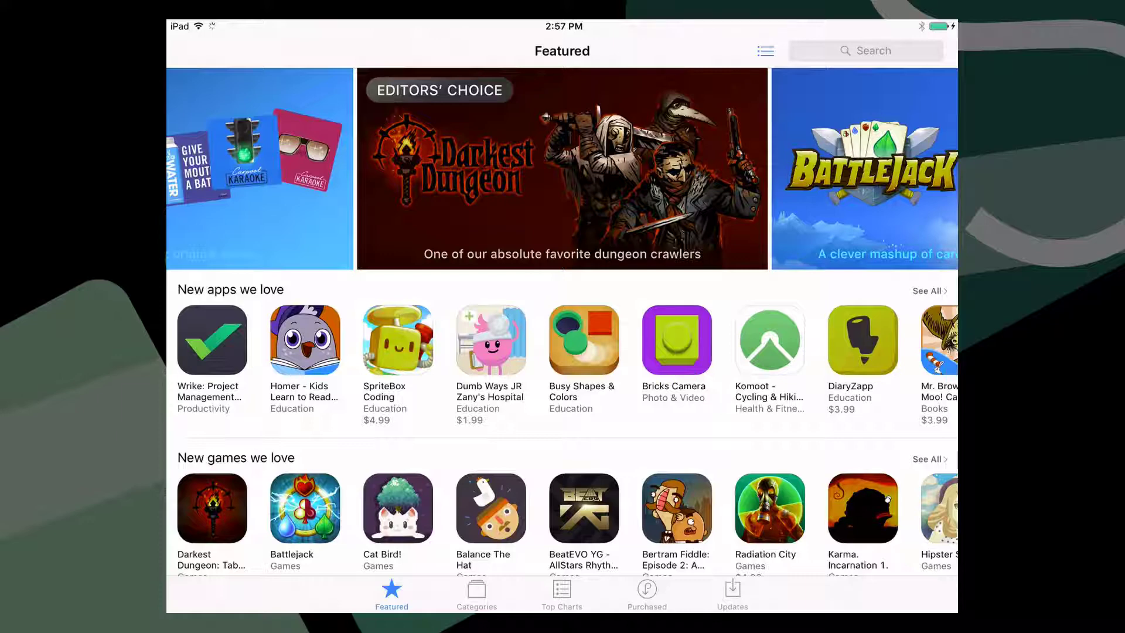
pyautogui.click(866, 50)
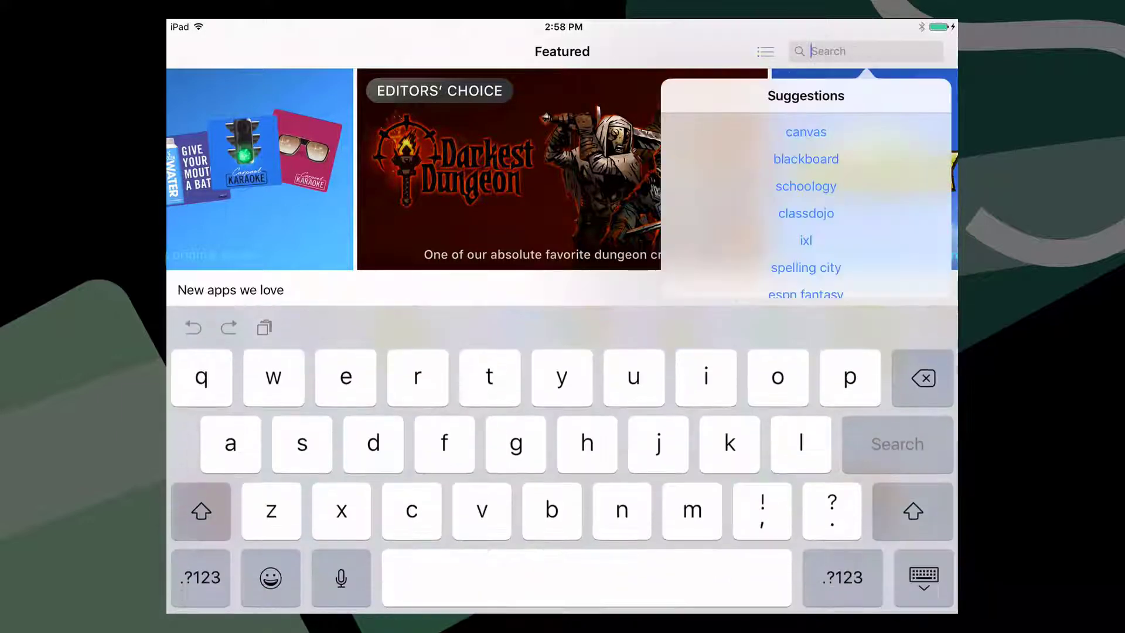
pyautogui.write('inspect a lo')
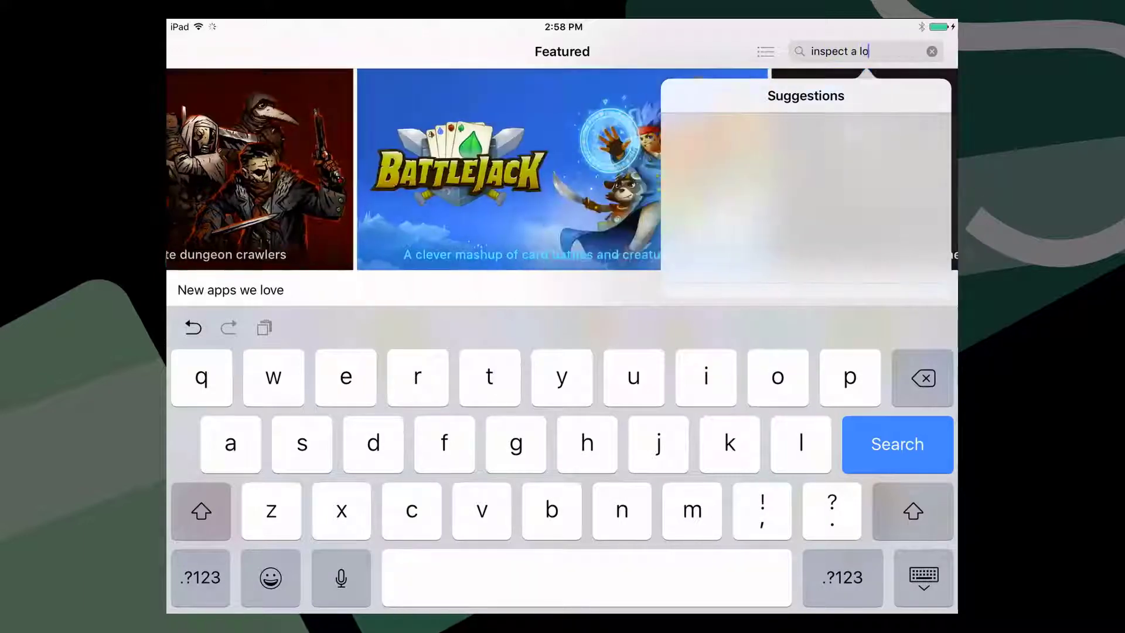
pyautogui.click(896, 444)
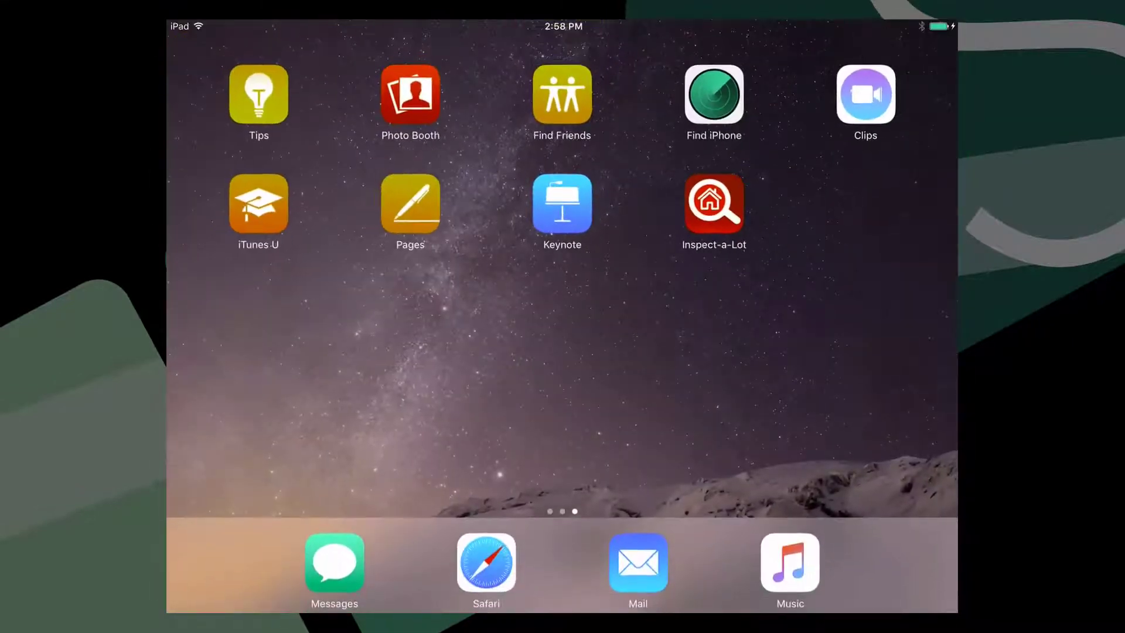
# Check for updates, accept the license terms and install Appraise-It 14.3.2.
pyautogui.click(367, 18)
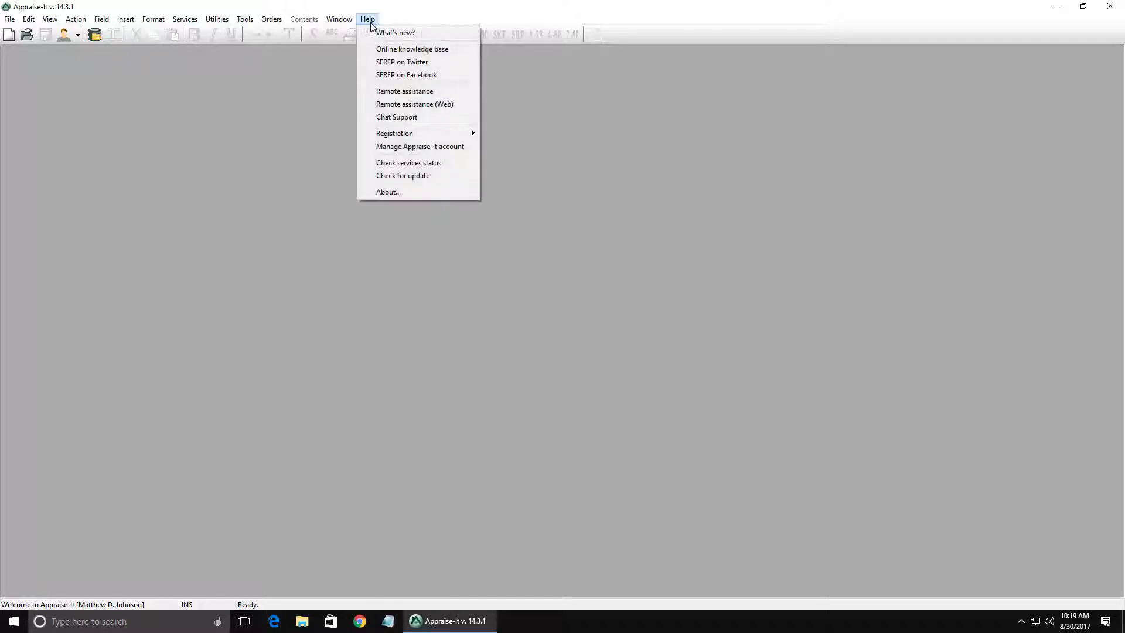
pyautogui.click(402, 175)
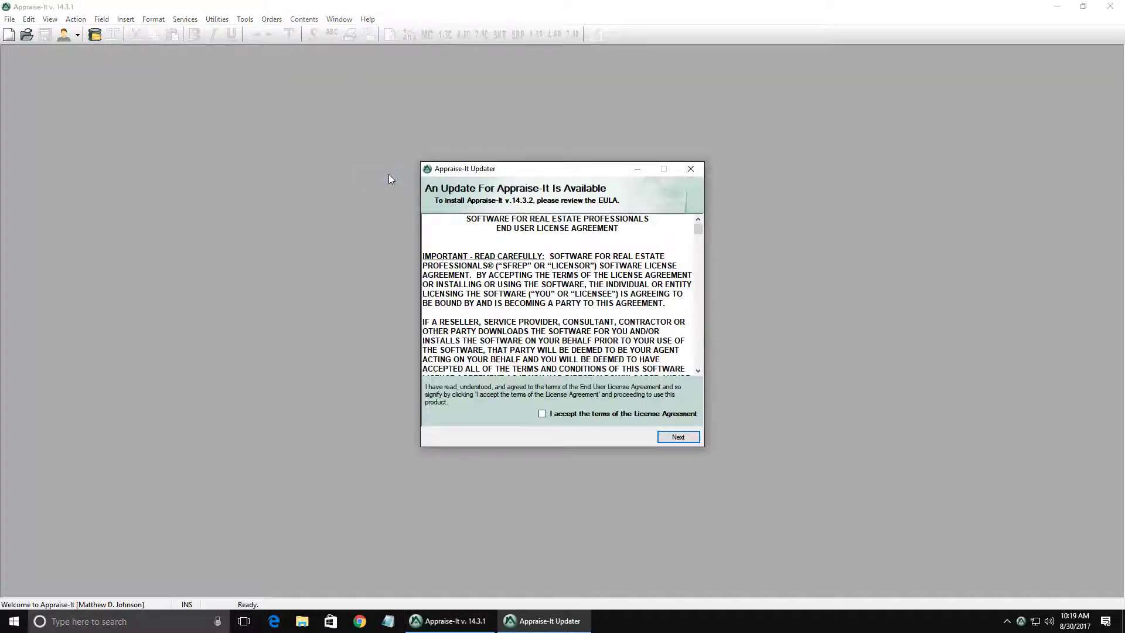
pyautogui.click(543, 413)
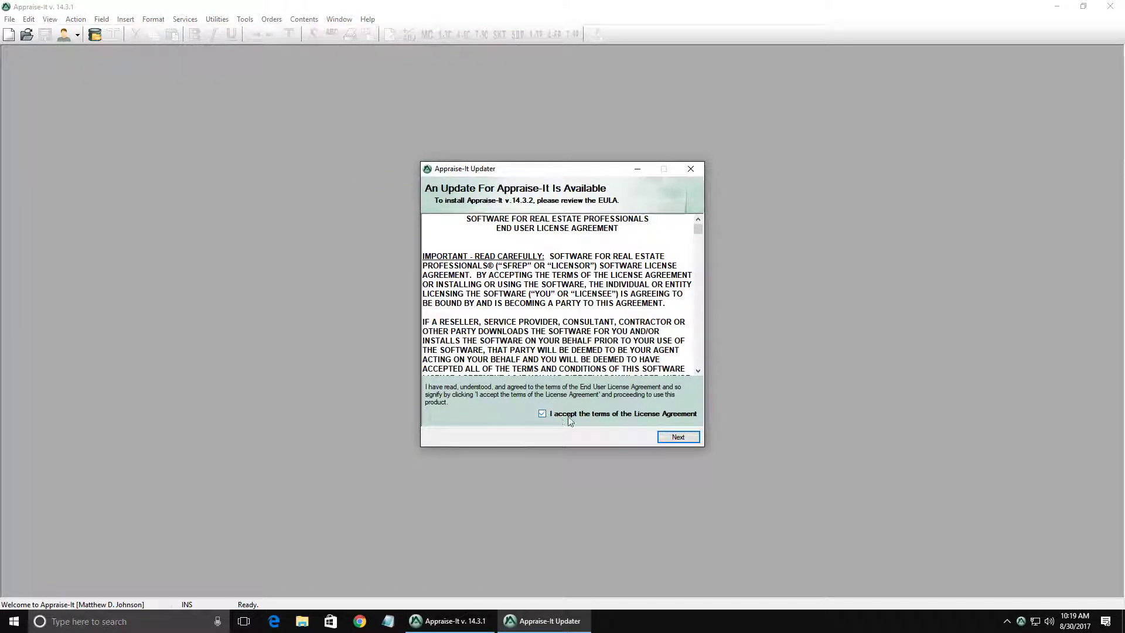
pyautogui.click(676, 437)
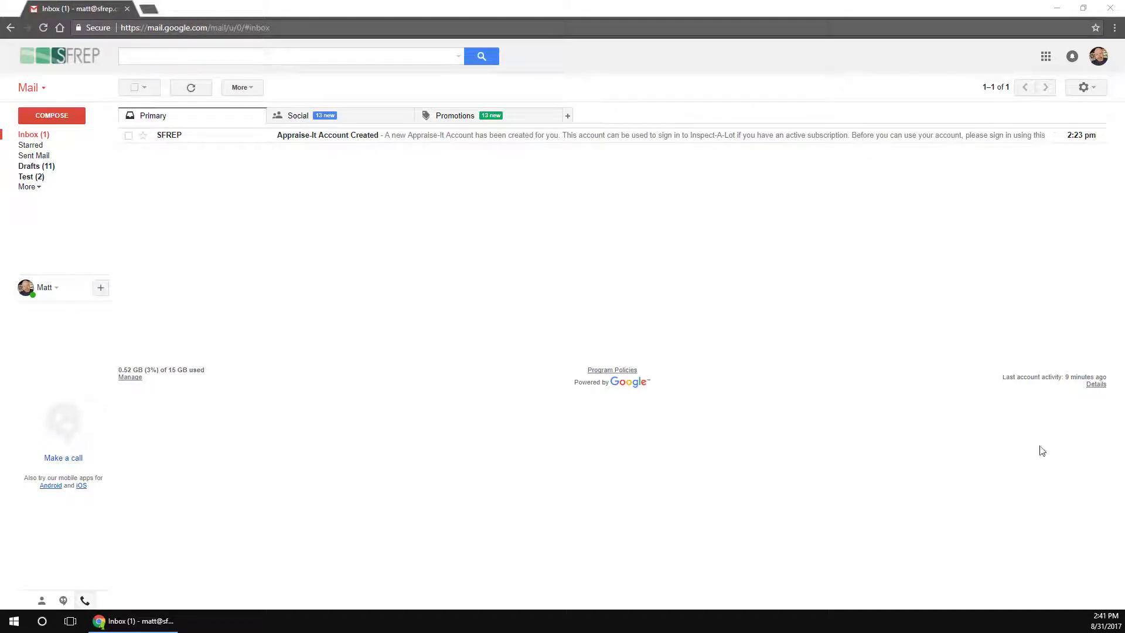
# In Gmail, open the 'Appraise-It Account Created' email and follow its setup link.
pyautogui.click(327, 135)
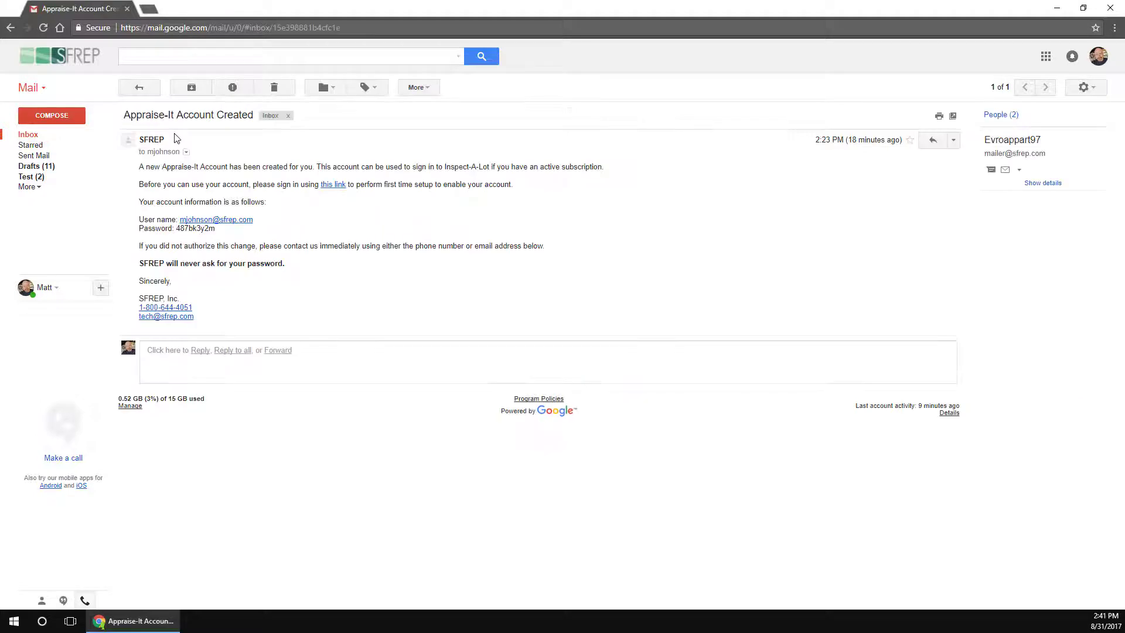
pyautogui.click(333, 184)
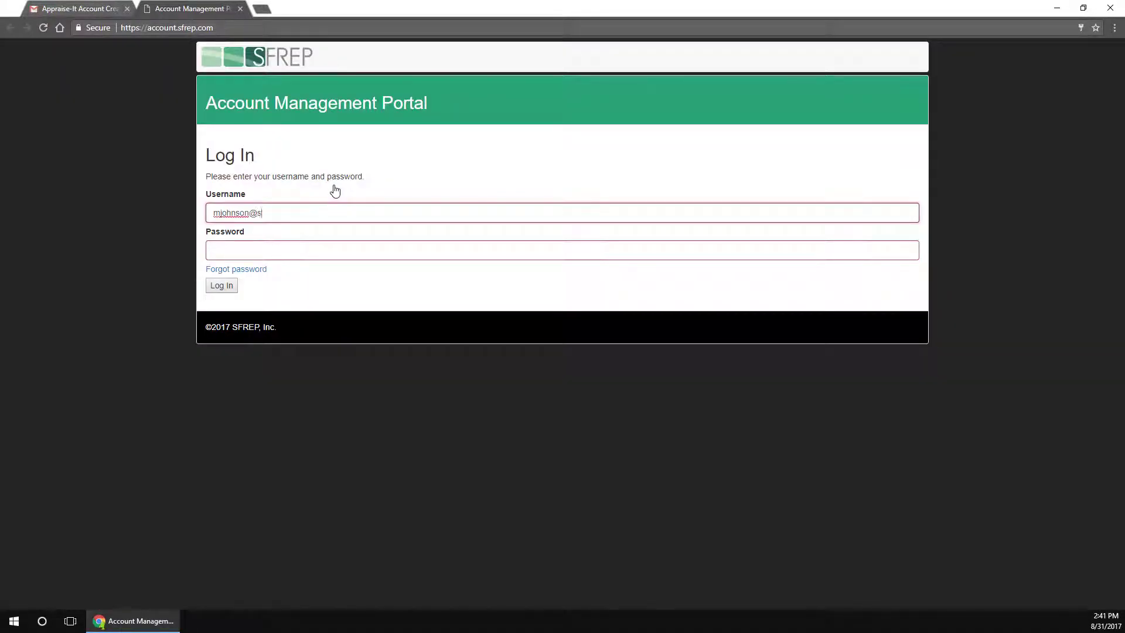
# Sign in to the SFREP portal and submit the challenge answer with a new password.
pyautogui.write('frep.com')
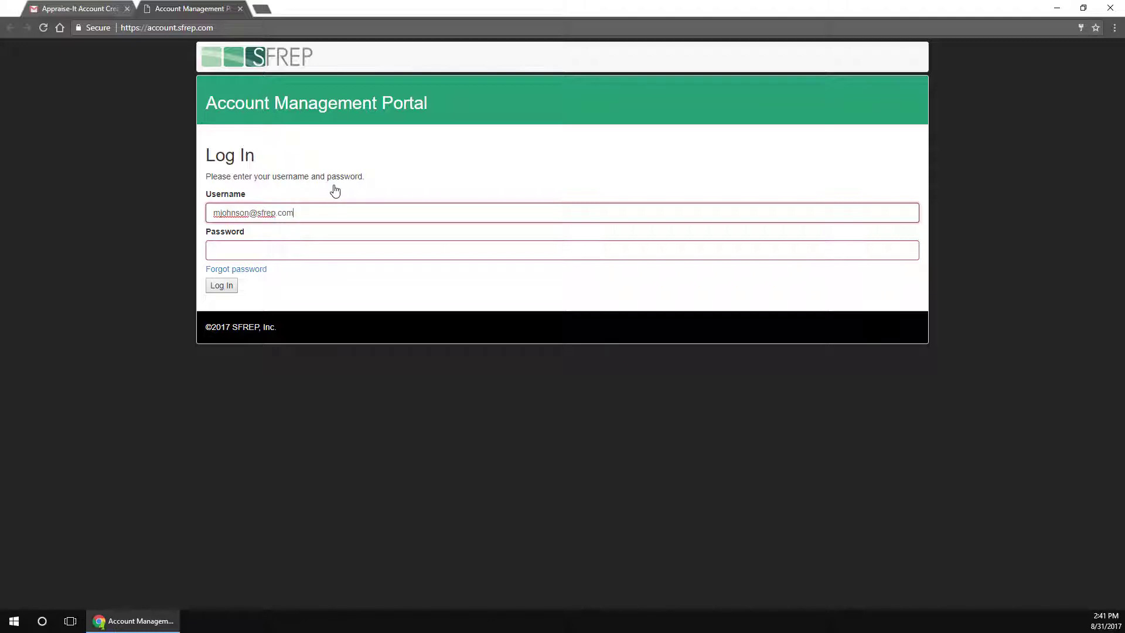
pyautogui.click(221, 285)
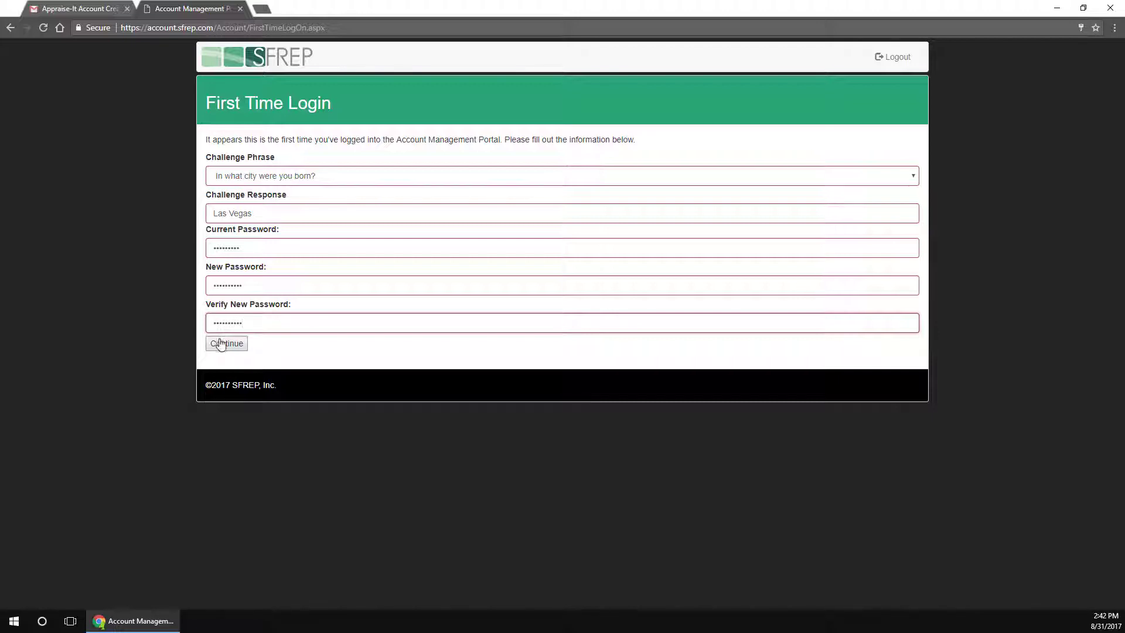
pyautogui.click(226, 344)
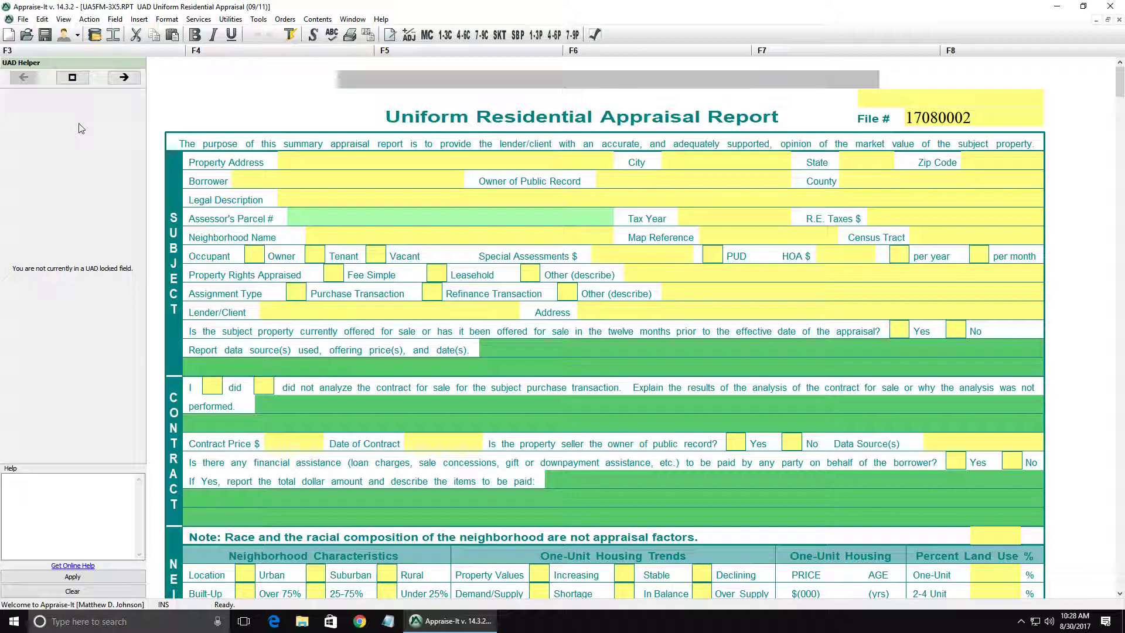
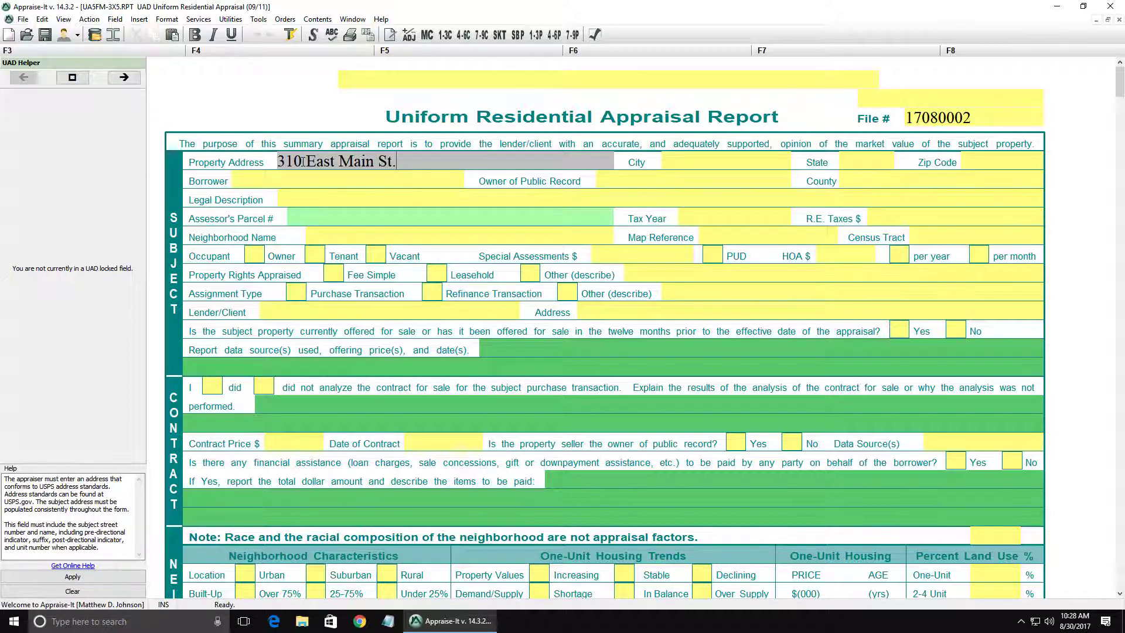
pyautogui.click(1001, 162)
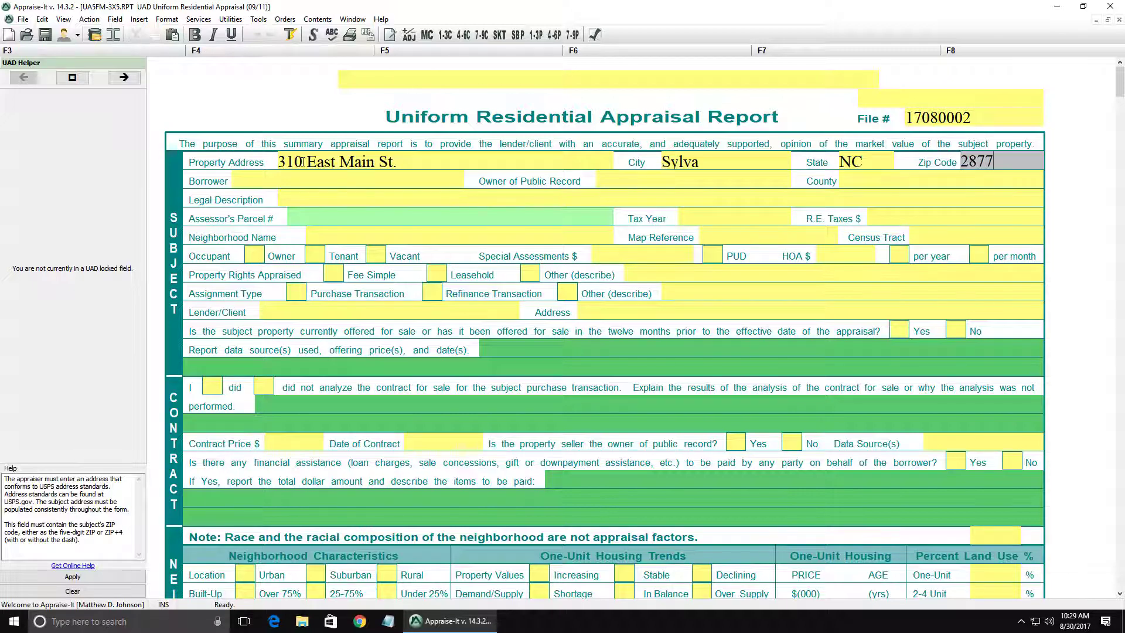
# Run Services > Inspect-a-Lot Connect, sign in and export the report as a new inspection.
pyautogui.click(198, 19)
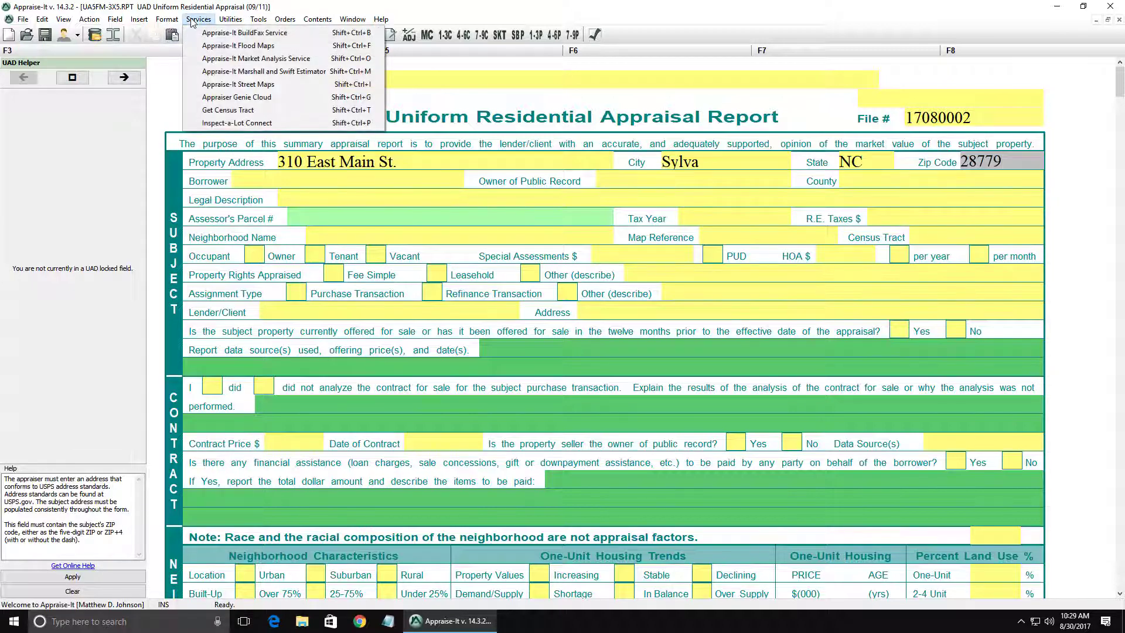
pyautogui.moveTo(235, 123)
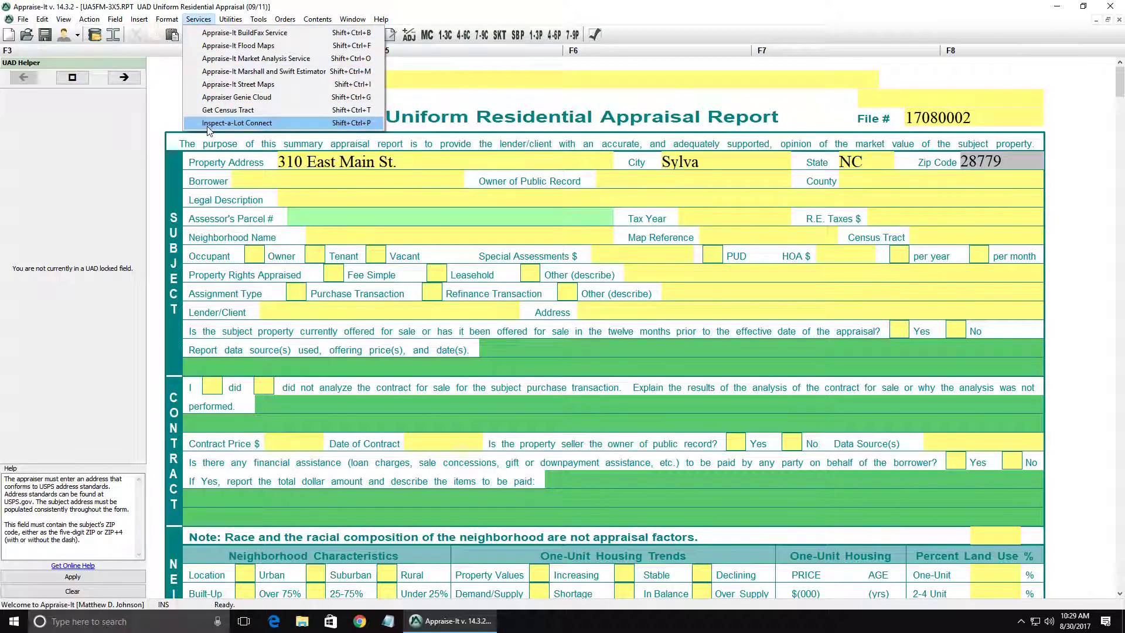
pyautogui.click(237, 123)
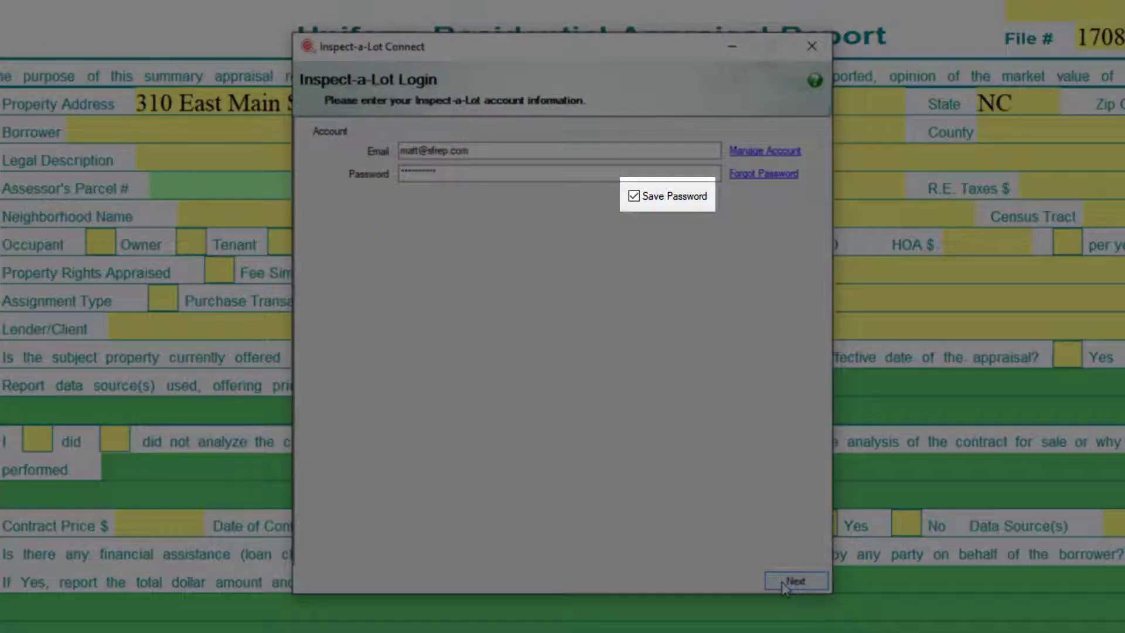
pyautogui.click(794, 580)
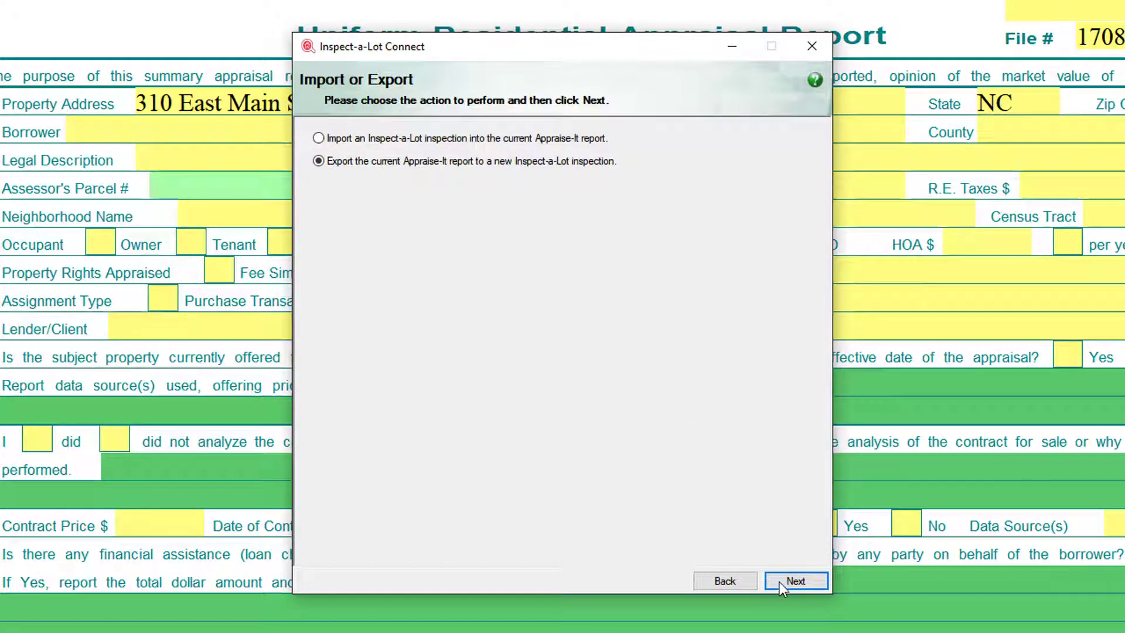
pyautogui.click(796, 580)
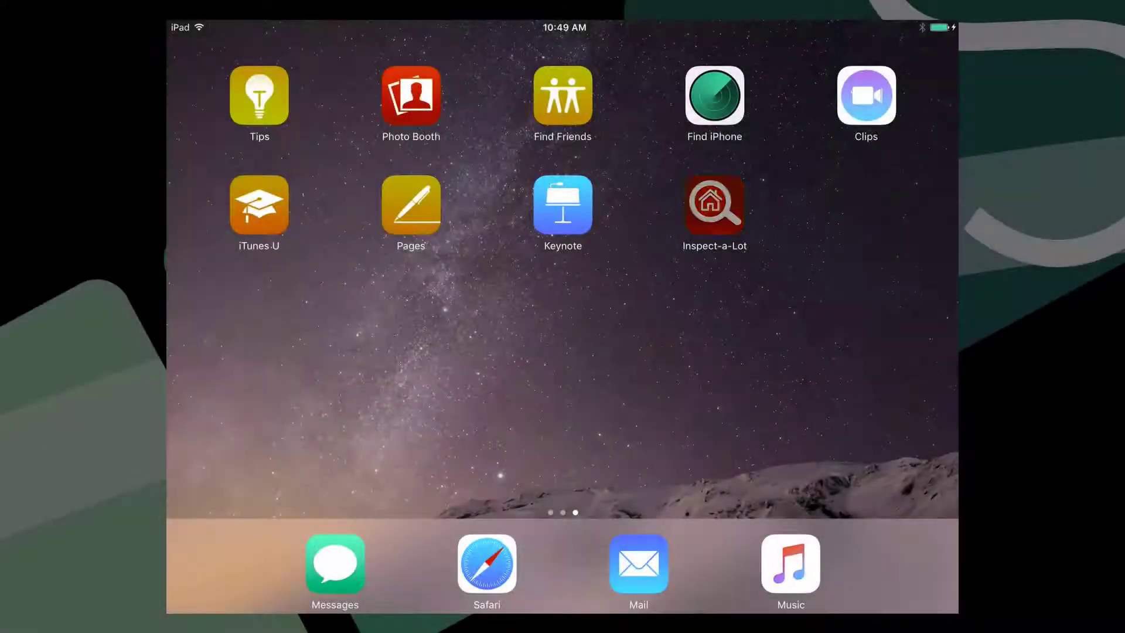
# Launch Inspect-a-Lot, open the inspection and begin typing the property address.
pyautogui.click(713, 204)
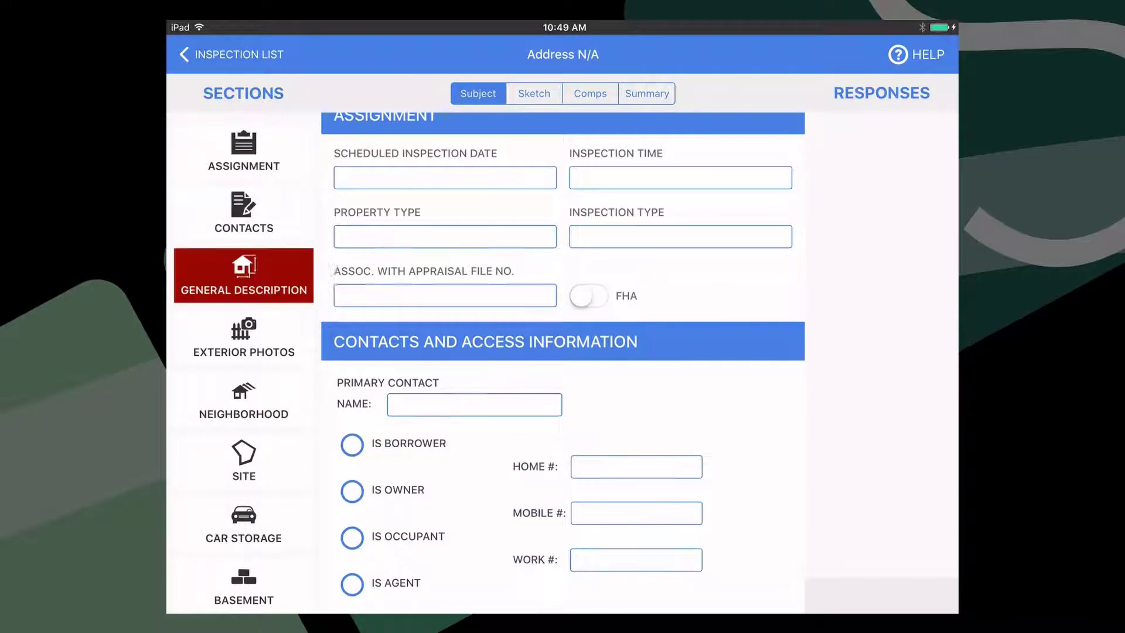
pyautogui.click(512, 129)
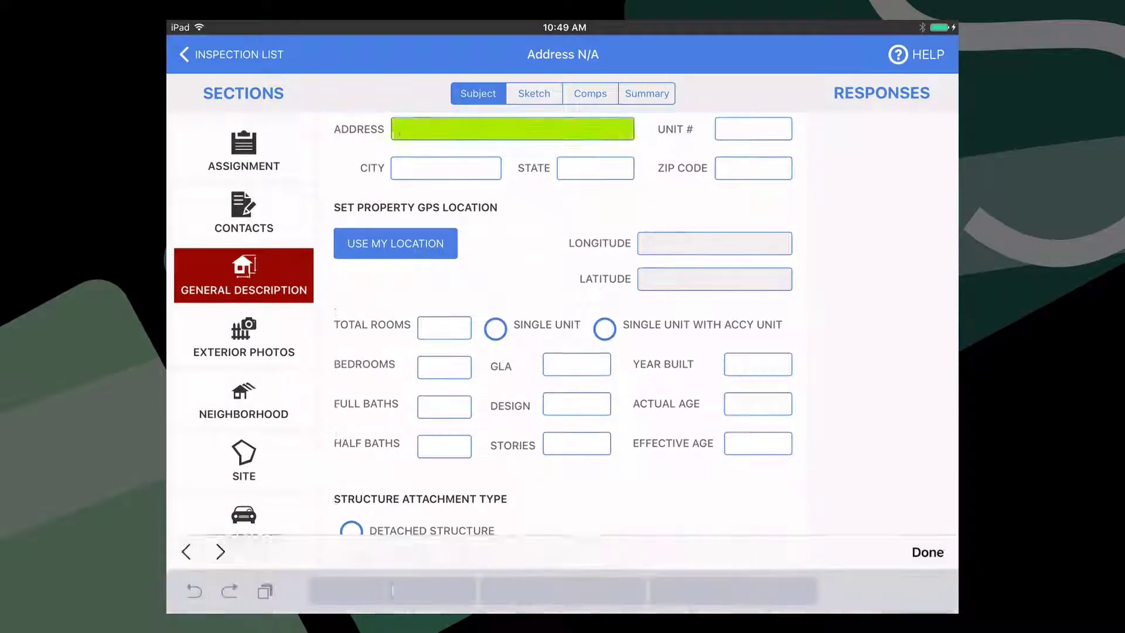
pyautogui.write('31')
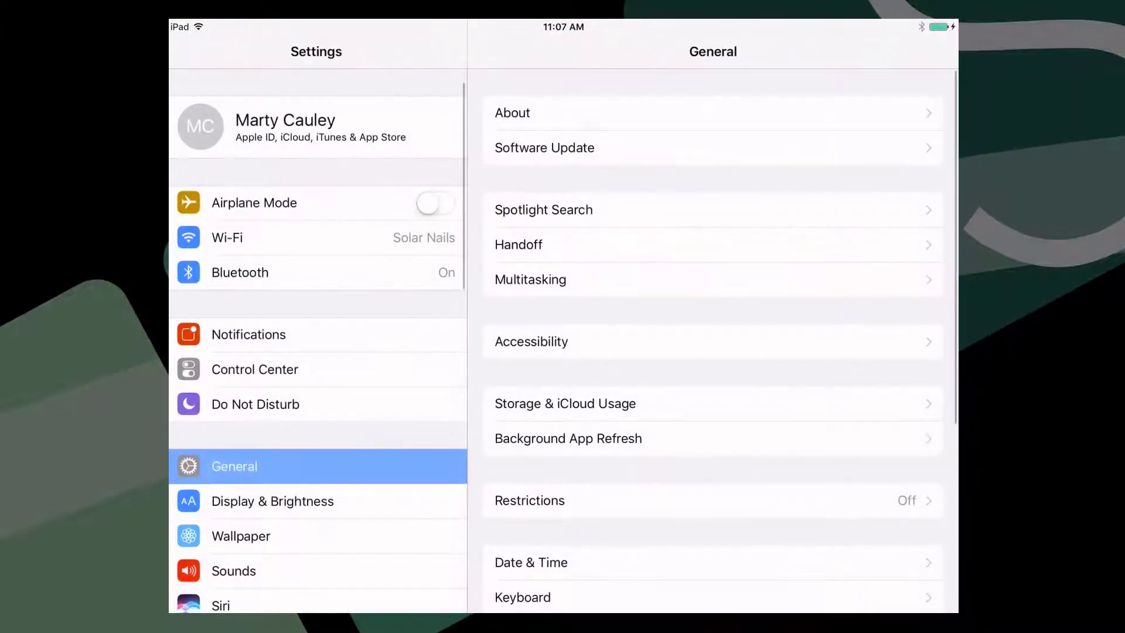
# In iPad Settings, view Inspect-a-Lot's photo options, then return to the home screen.
pyautogui.scroll(-3)
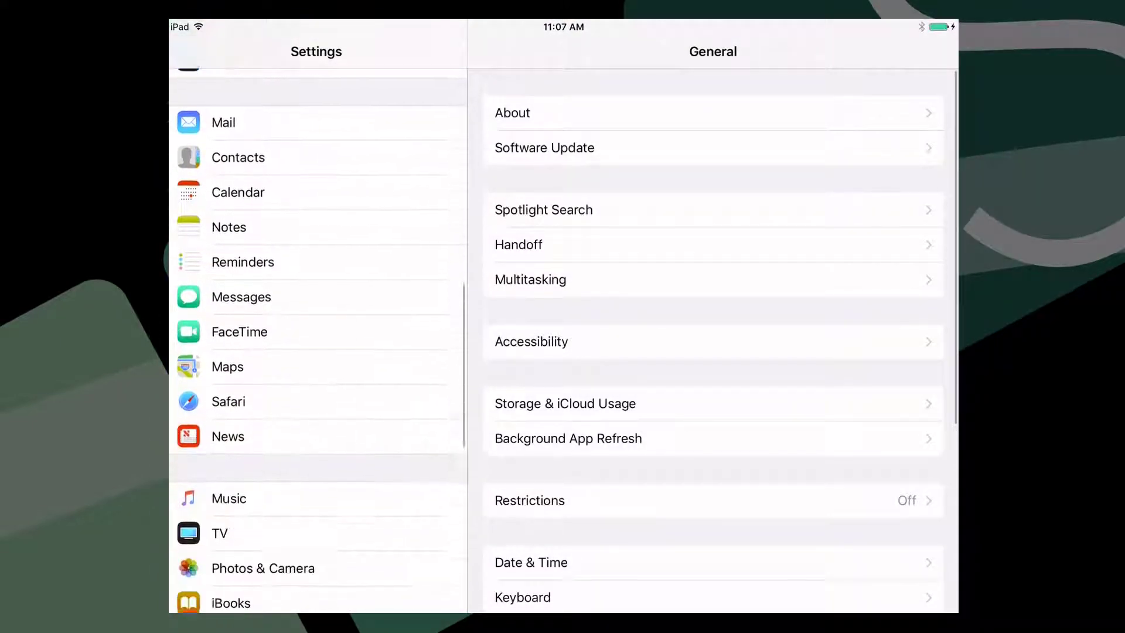
pyautogui.scroll(-3)
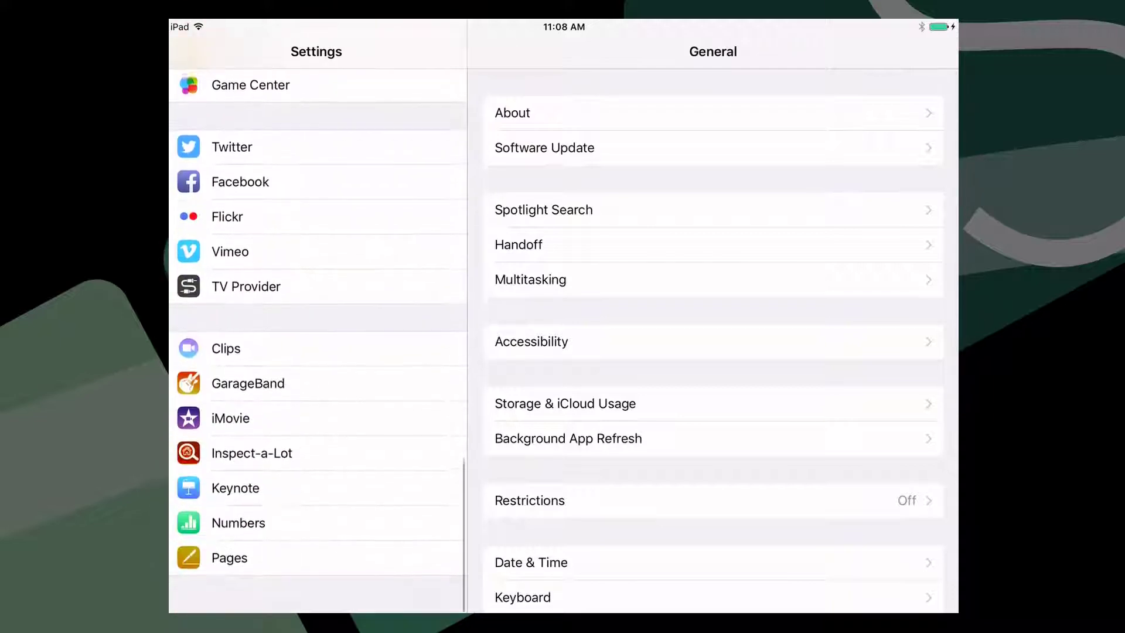
pyautogui.click(250, 453)
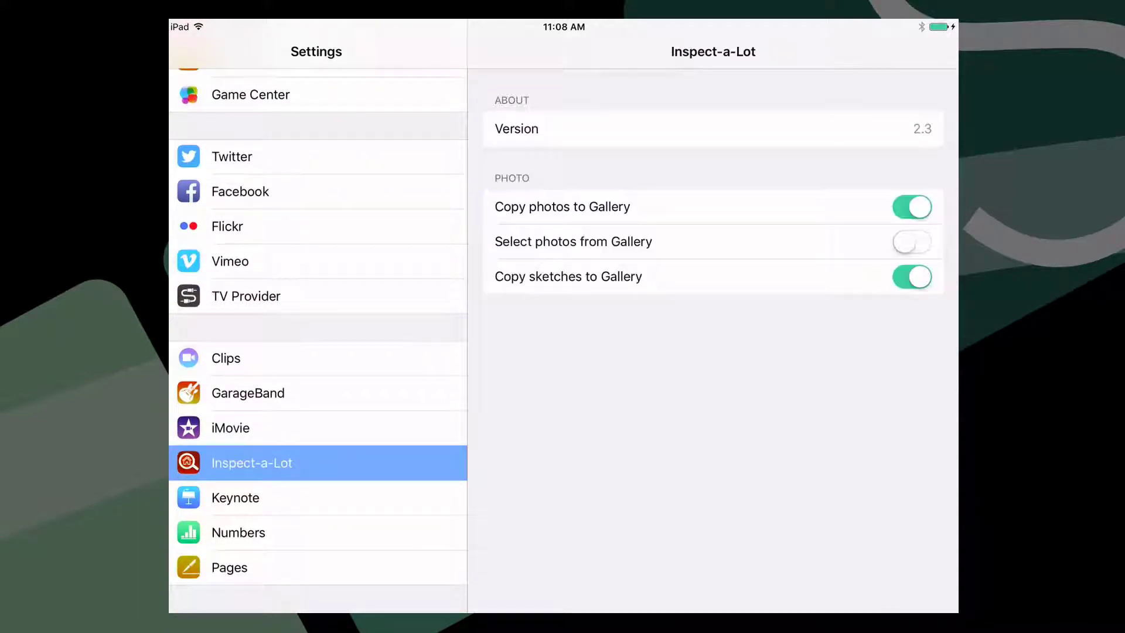
pyautogui.click(911, 241)
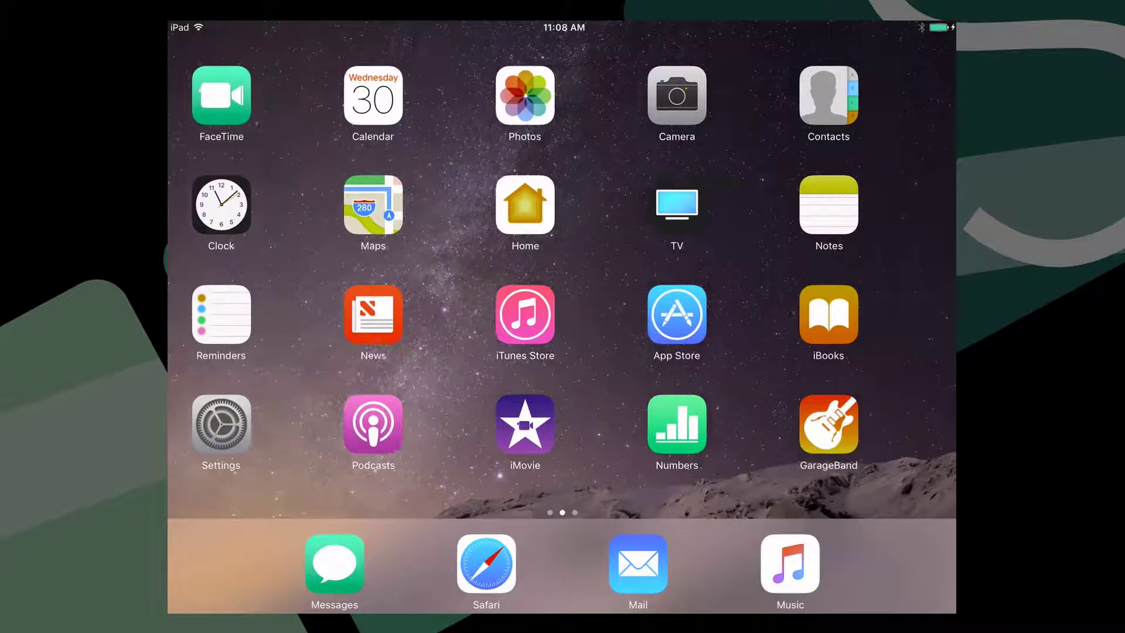
# Launch Inspect-a-Lot and sign in with the username and password.
pyautogui.hscroll(-3)
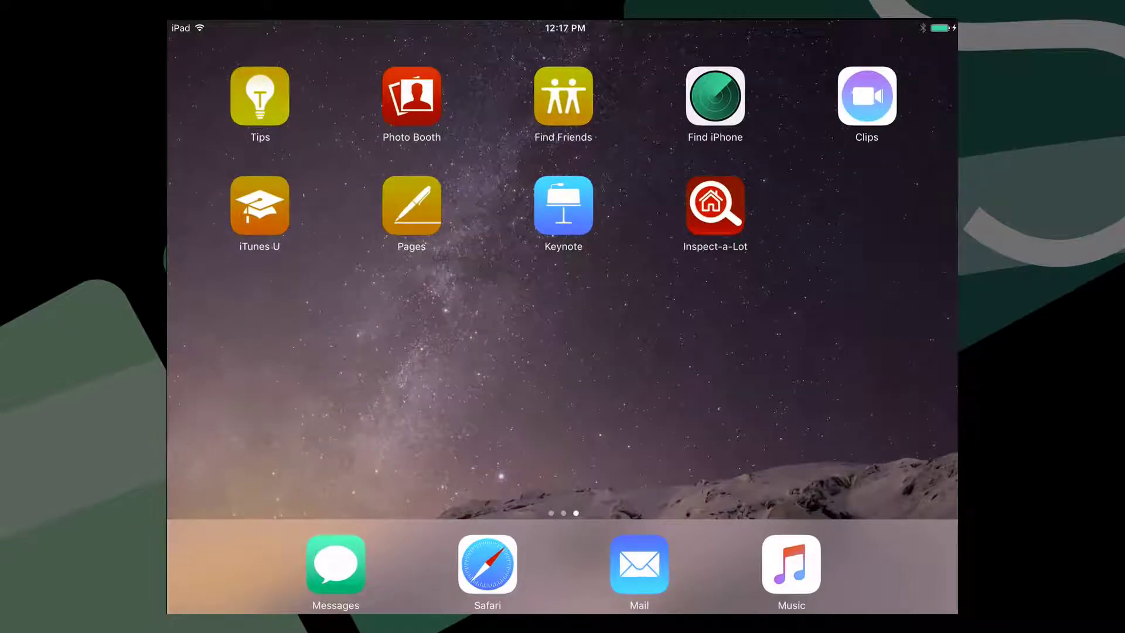
pyautogui.click(714, 205)
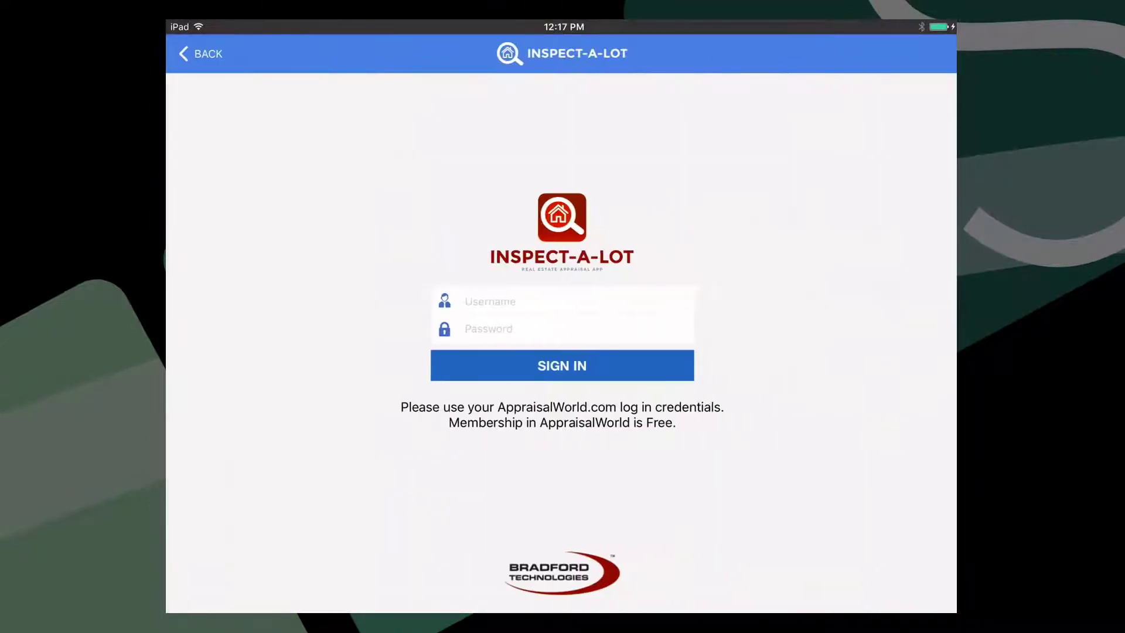
pyautogui.write('mj')
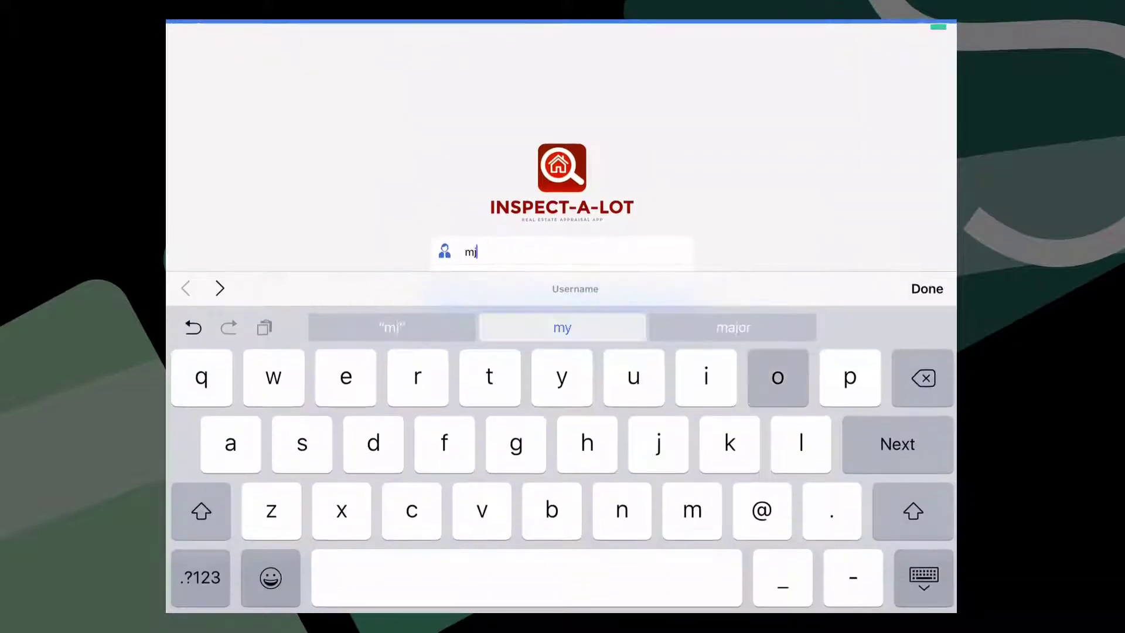
pyautogui.click(896, 444)
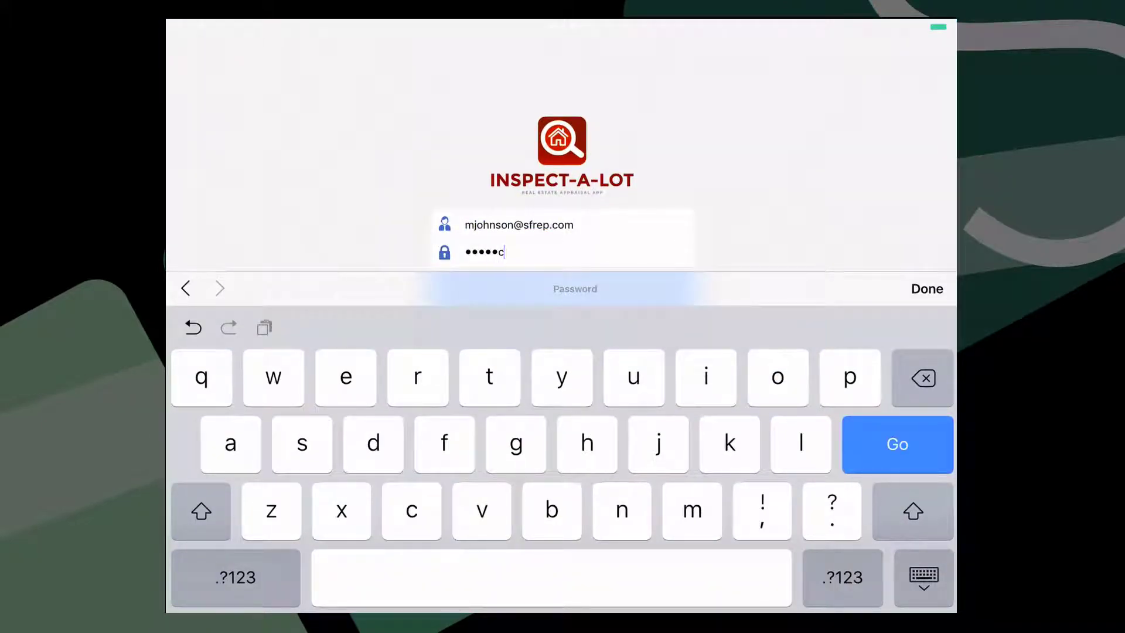
pyautogui.click(896, 444)
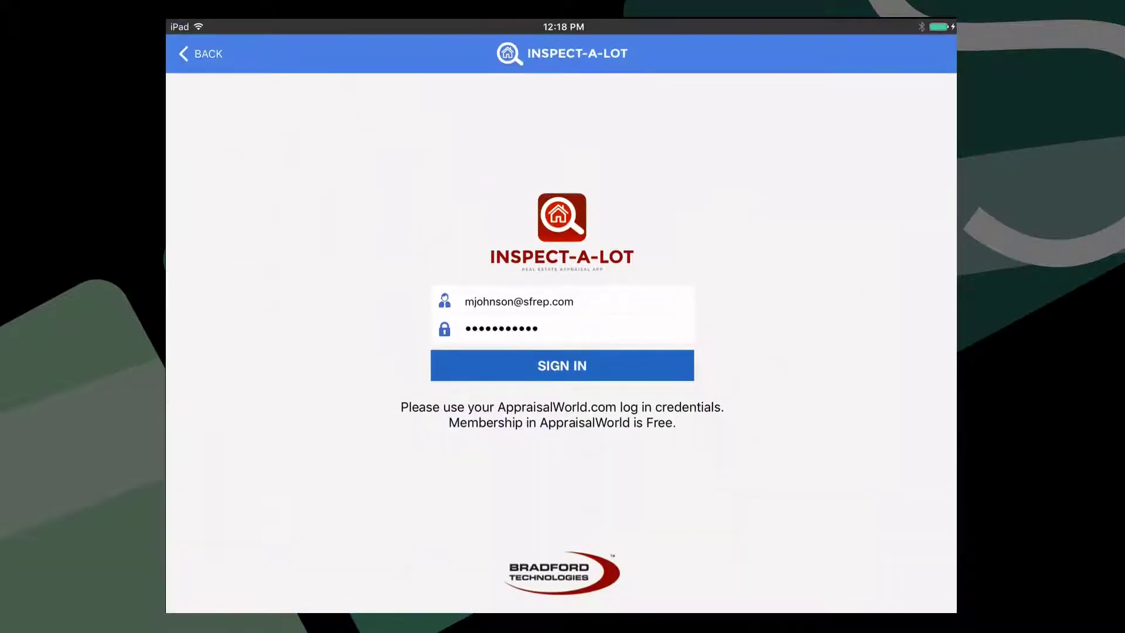
pyautogui.click(561, 366)
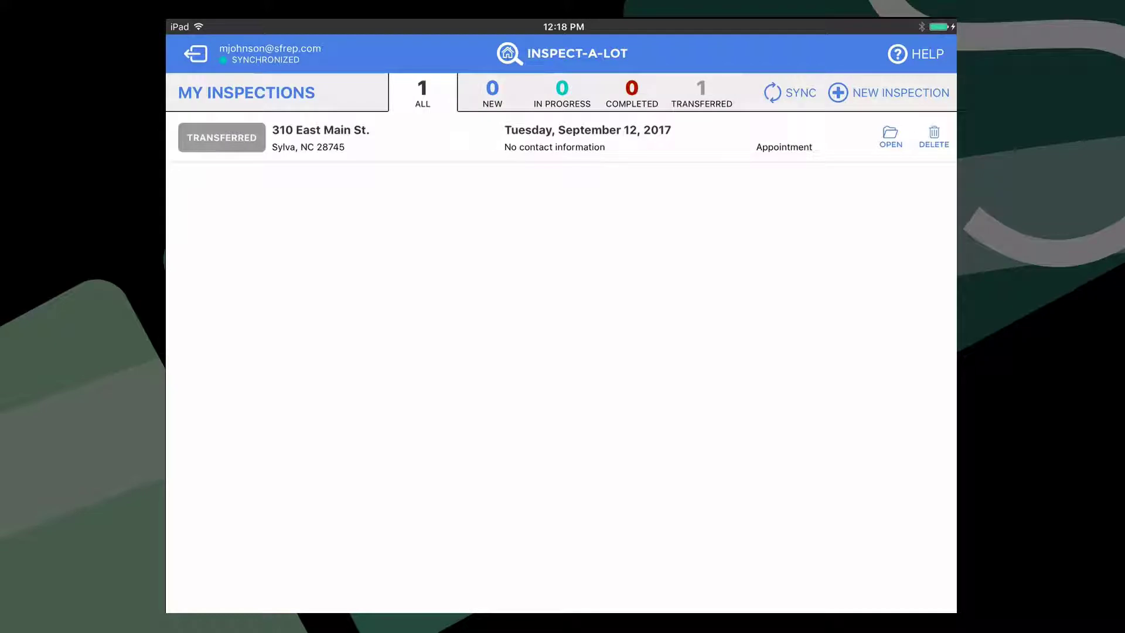
pyautogui.click(788, 93)
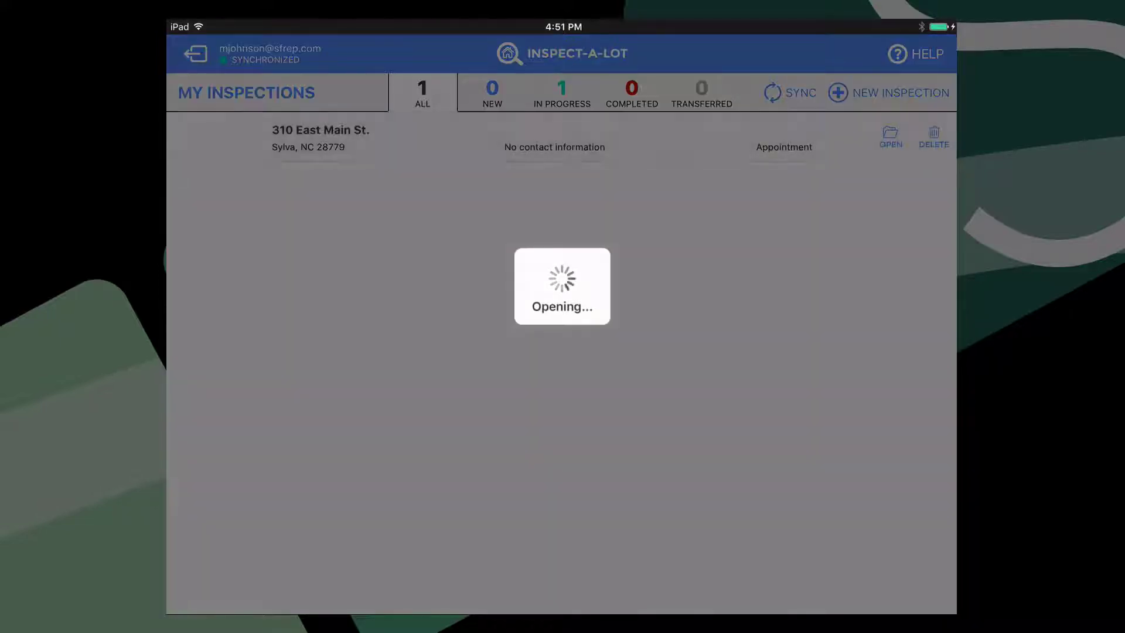
# Record 9/12/2017 as the scheduled inspection date.
pyautogui.click(889, 136)
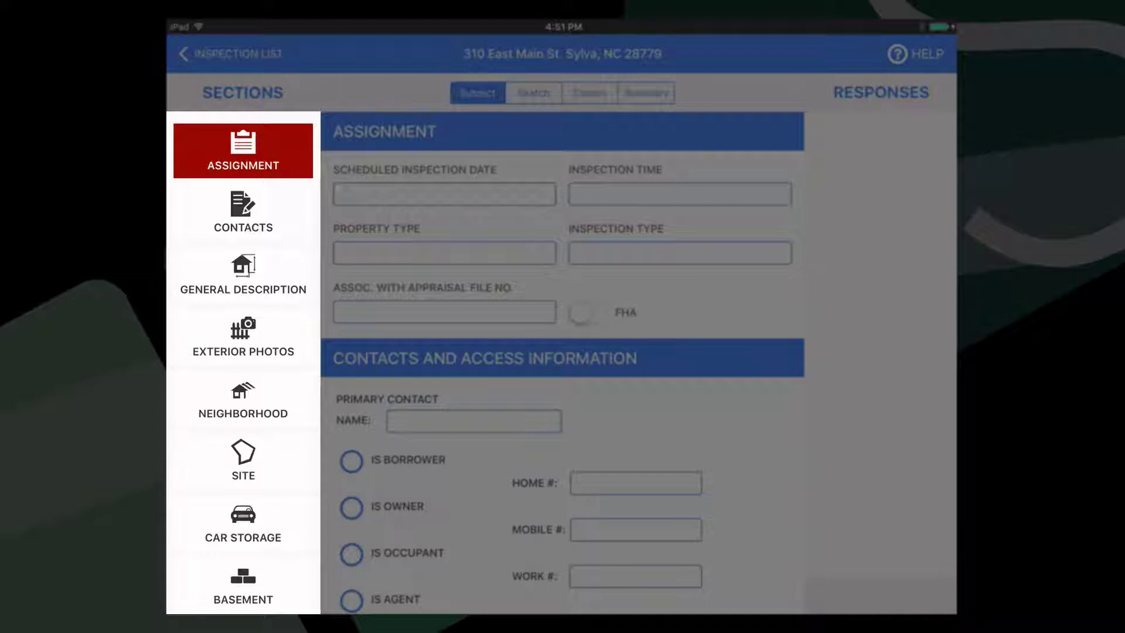
pyautogui.write('9/12/2017')
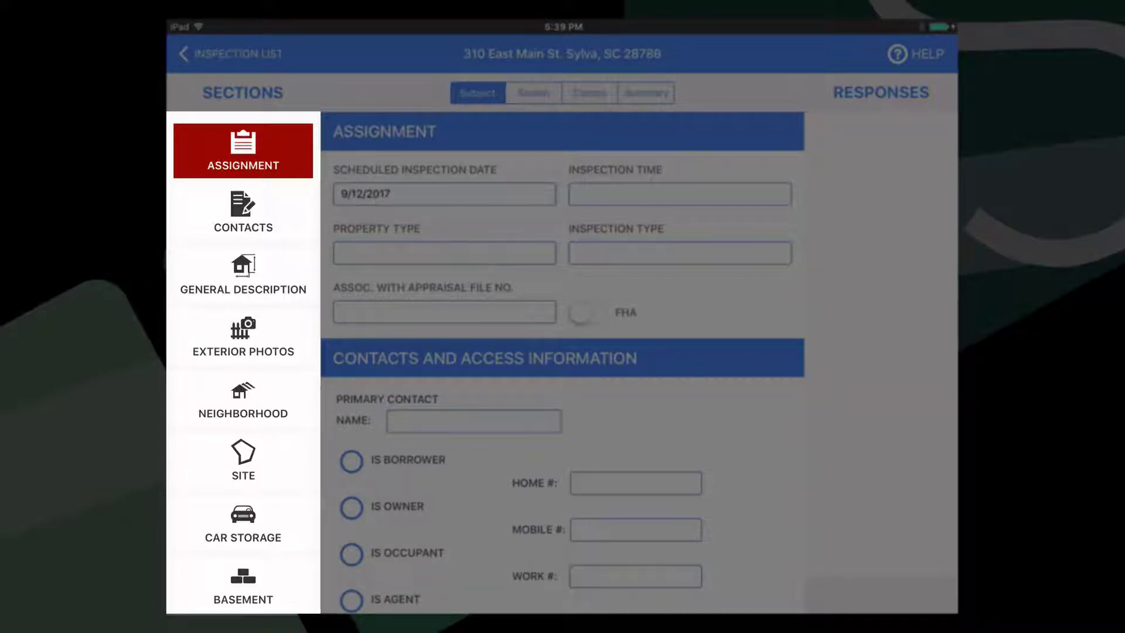
pyautogui.scroll(-3)
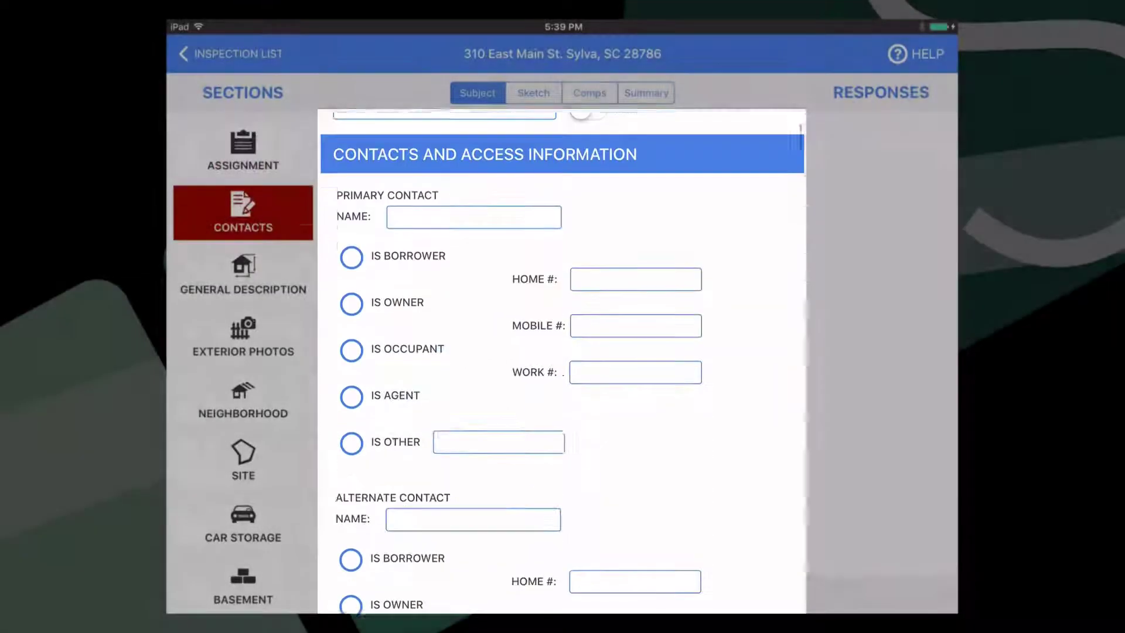
# In General Description, pick 28745 as the subject's zip code.
pyautogui.click(243, 274)
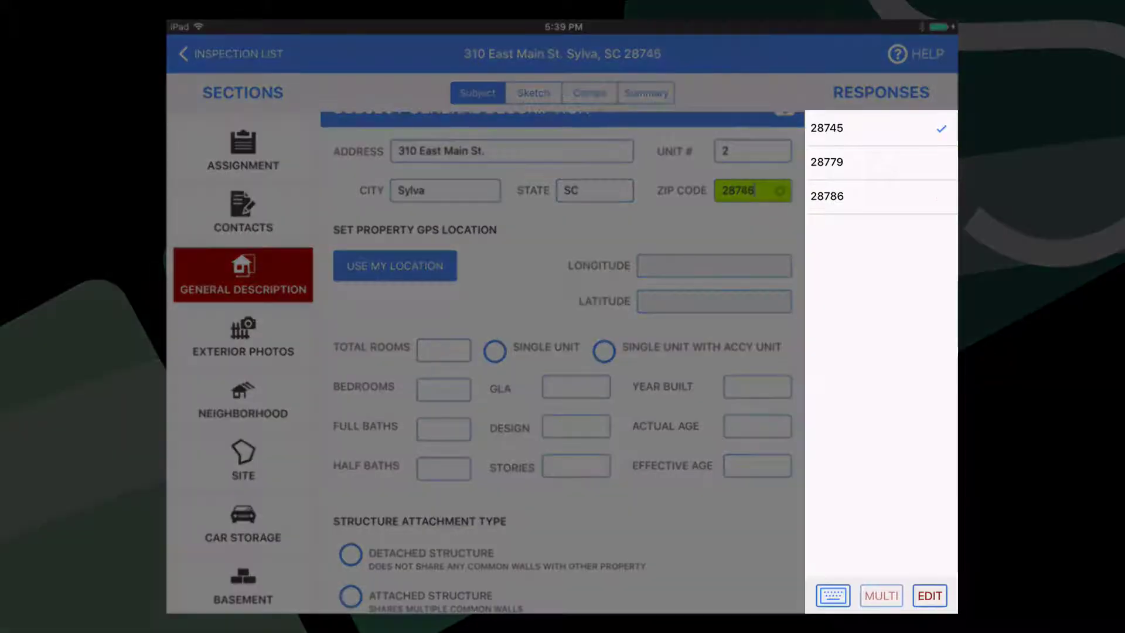
pyautogui.click(827, 127)
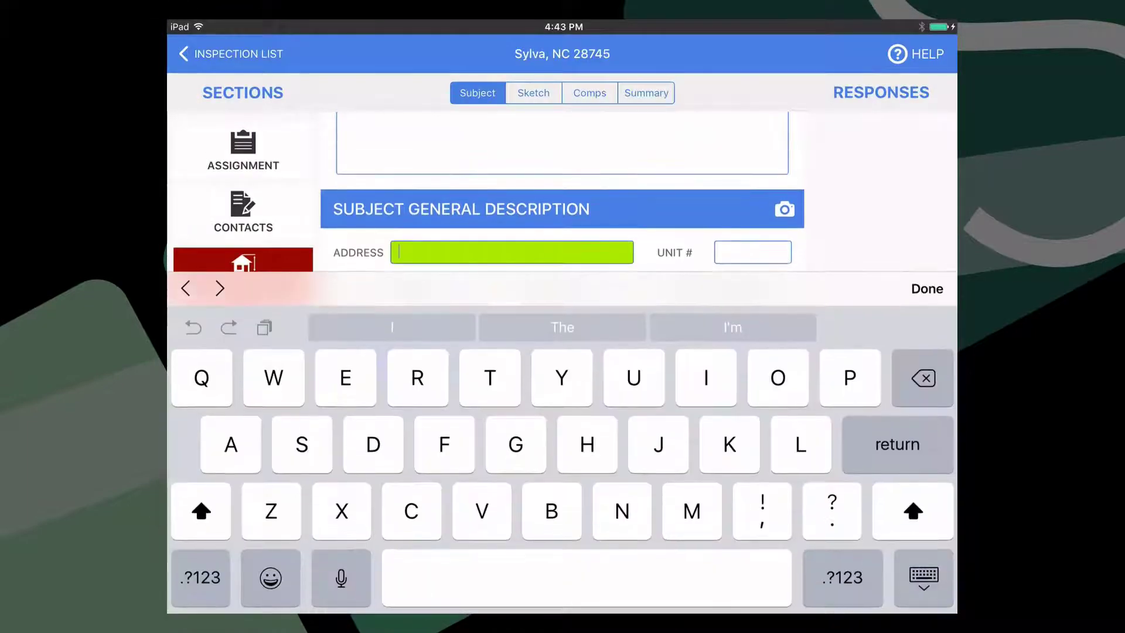
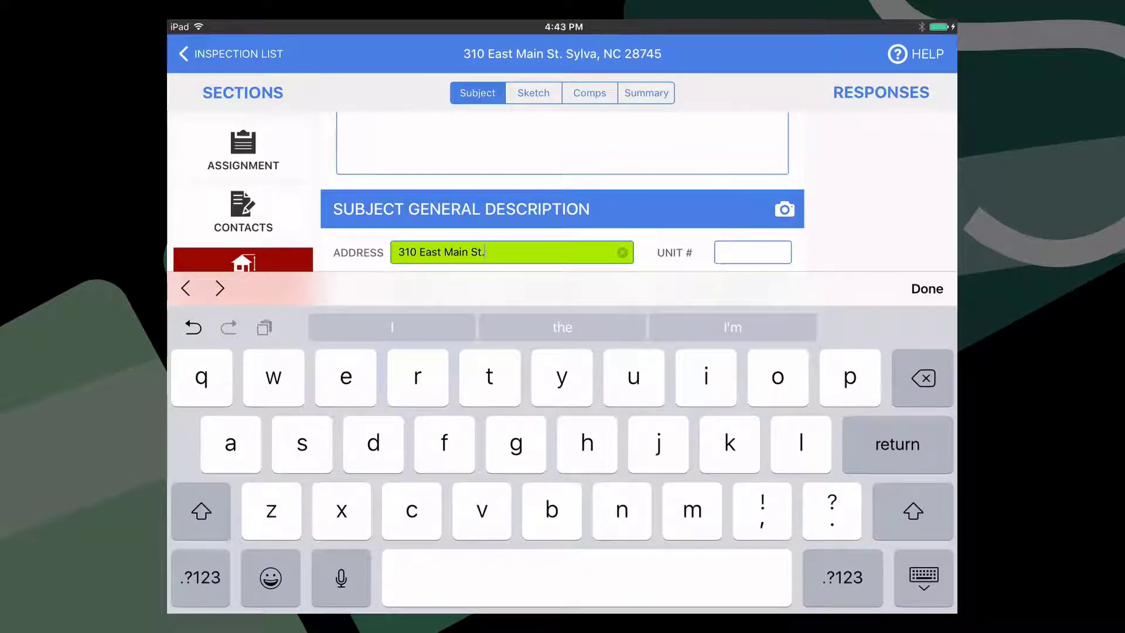
pyautogui.click(925, 288)
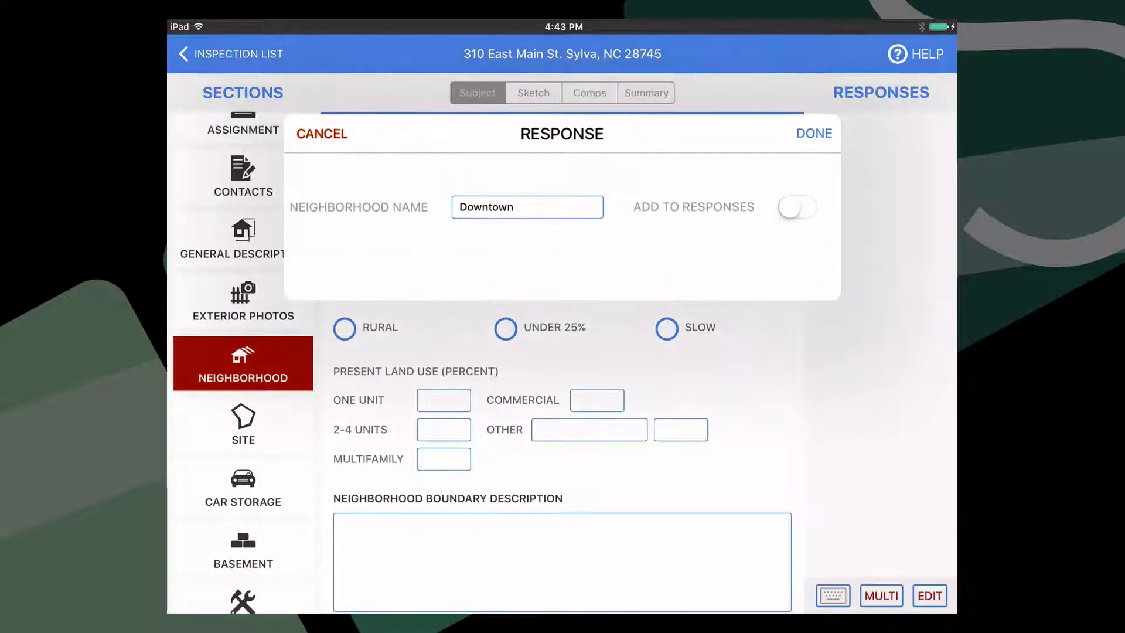
pyautogui.click(813, 133)
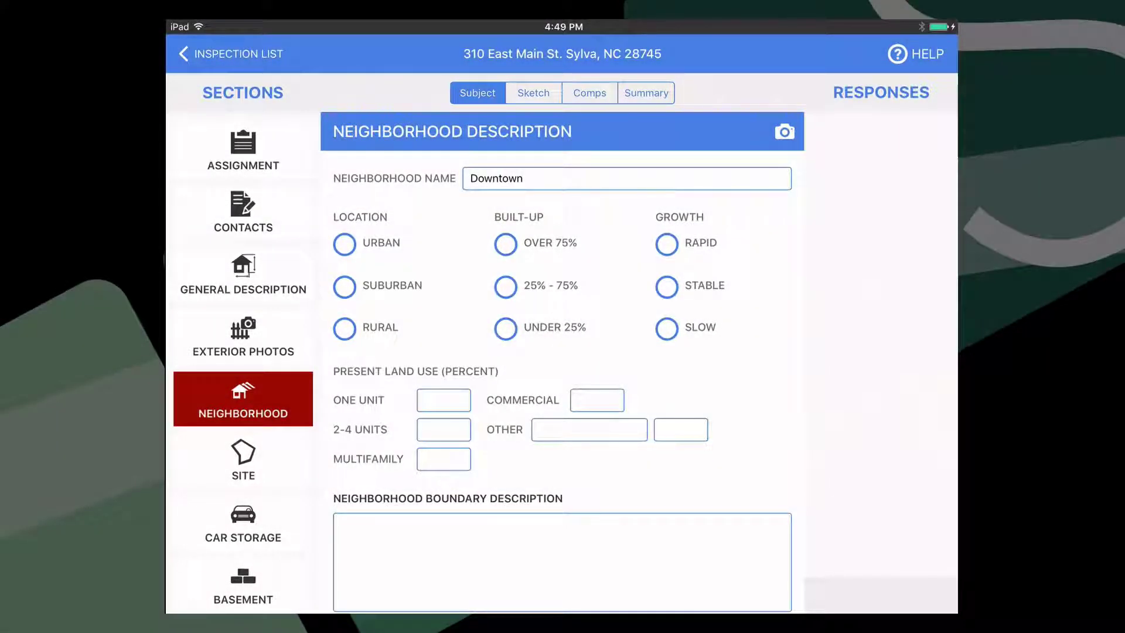
# On the Sketch tab, draw the first wall and change the 28.50 wall to 30.50 ft.
pyautogui.click(532, 93)
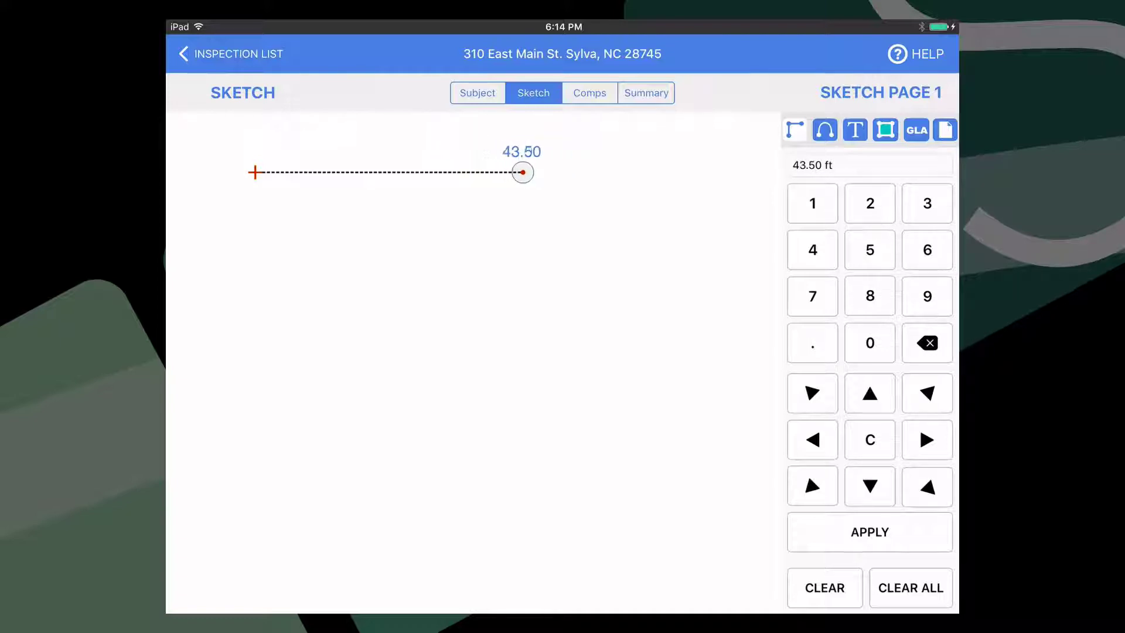
pyautogui.moveTo(521, 171); pyautogui.dragTo(604, 171)
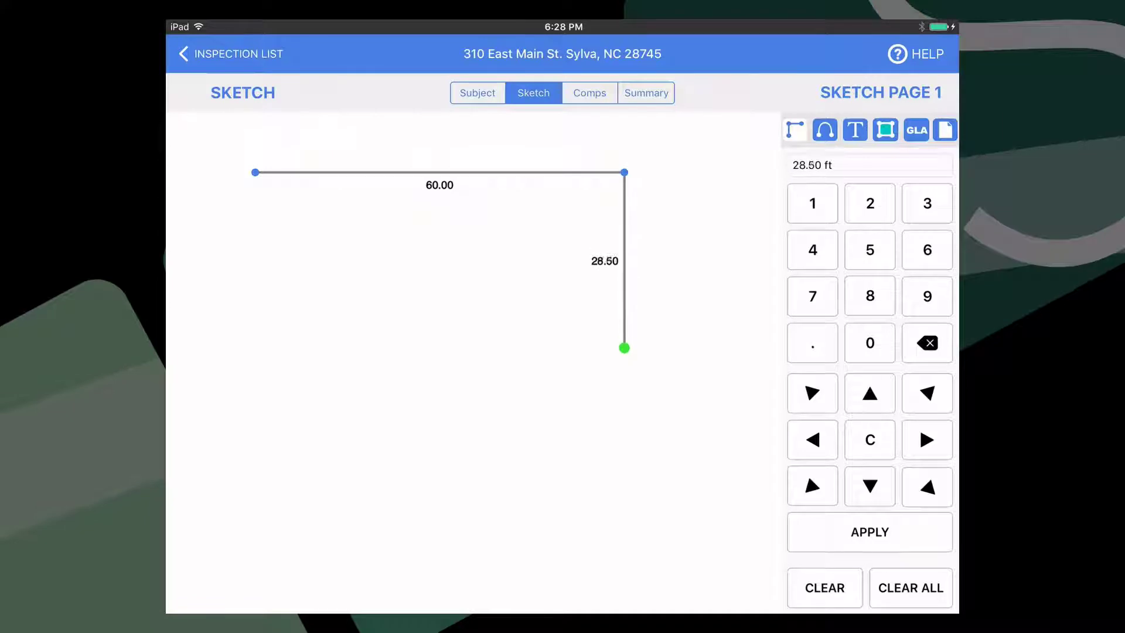
pyautogui.click(868, 532)
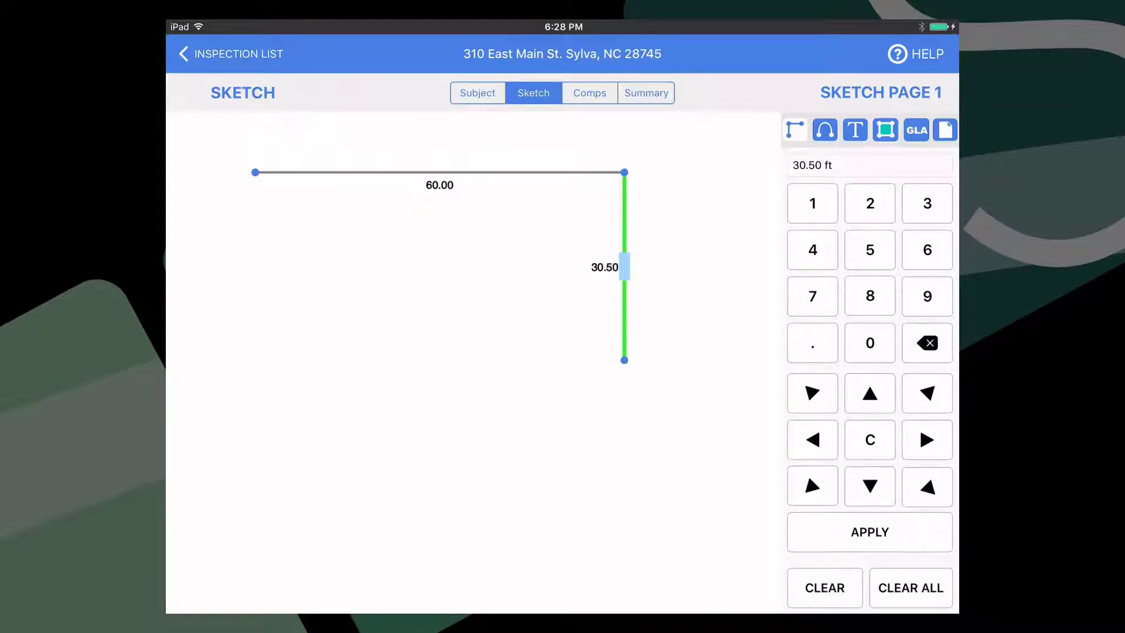
pyautogui.click(823, 587)
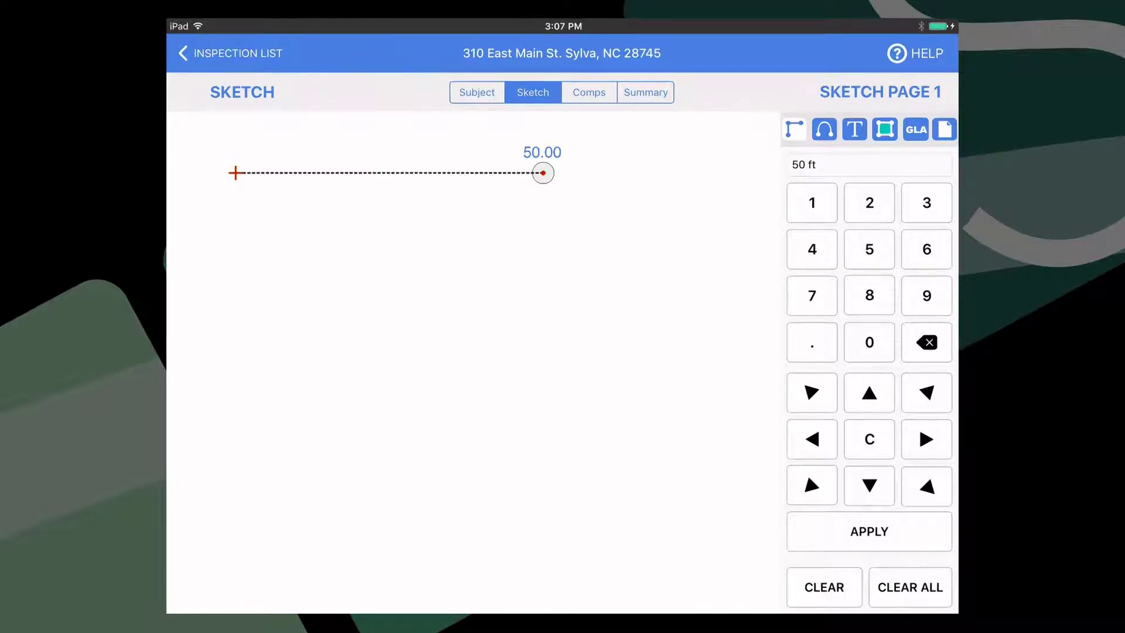
# Finish the outline with the 50-foot, 10-foot, 5-foot and 50-foot closing walls.
pyautogui.click(810, 202)
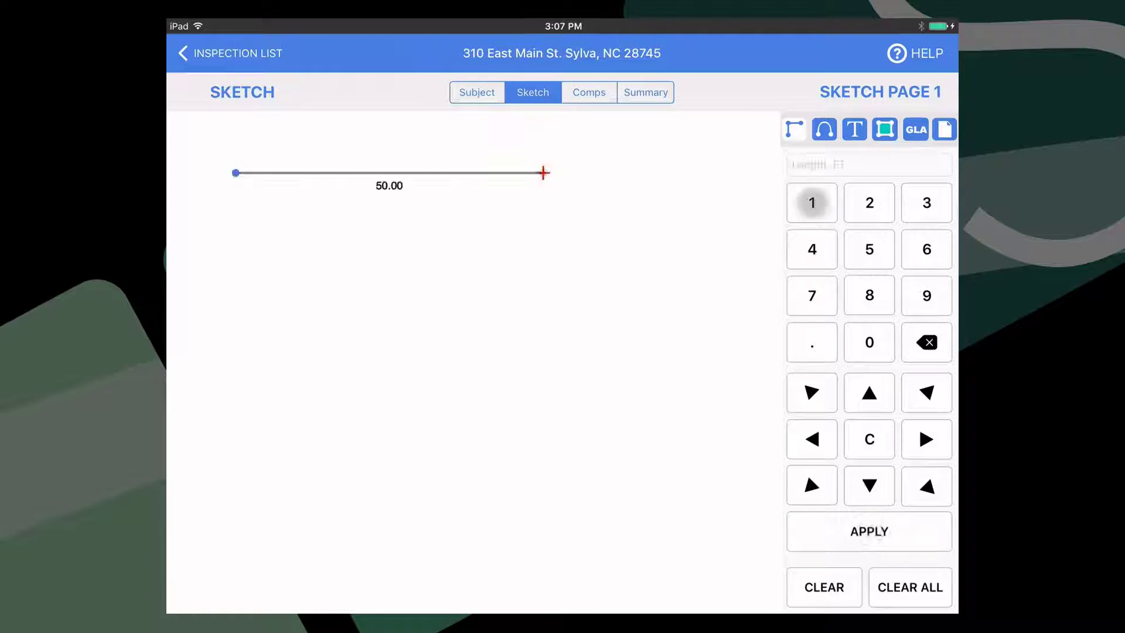
pyautogui.click(868, 531)
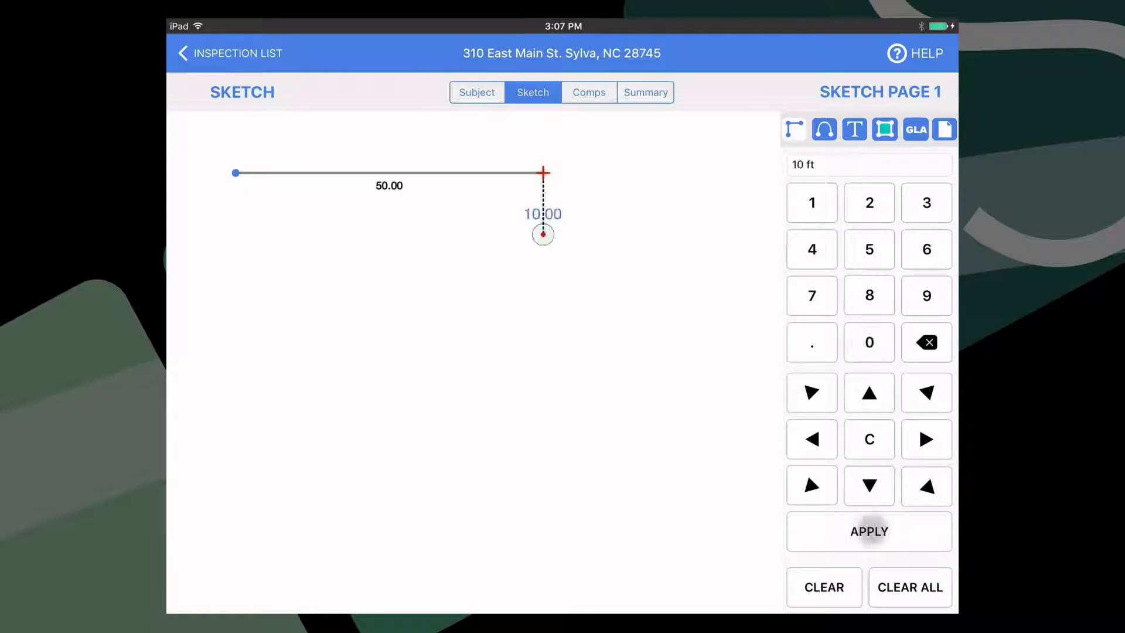
pyautogui.click(868, 530)
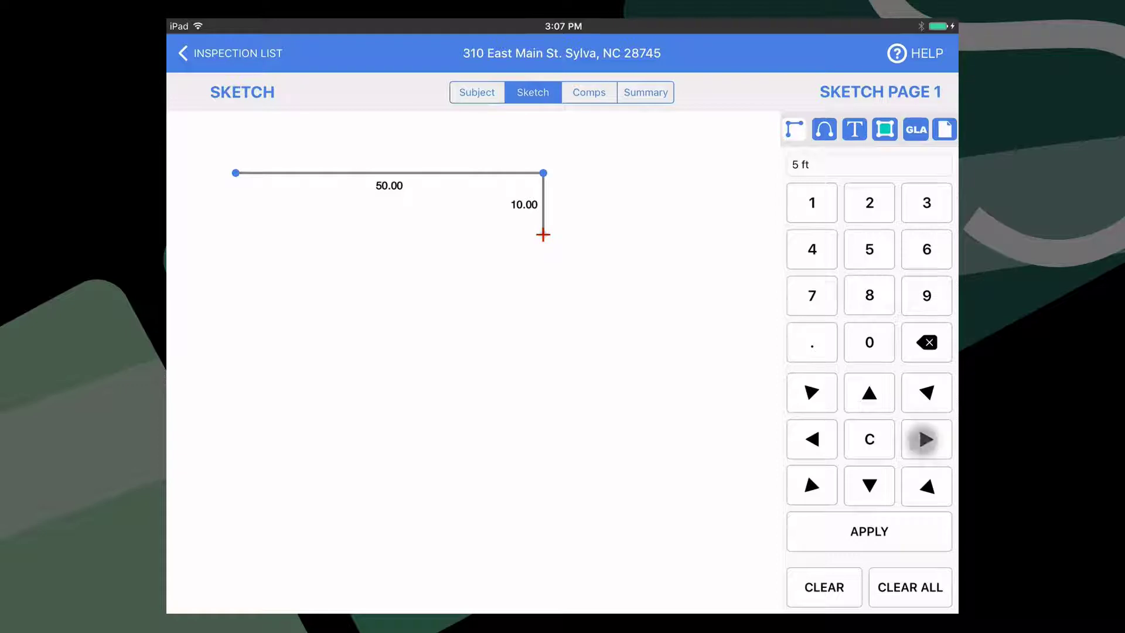
pyautogui.click(868, 248)
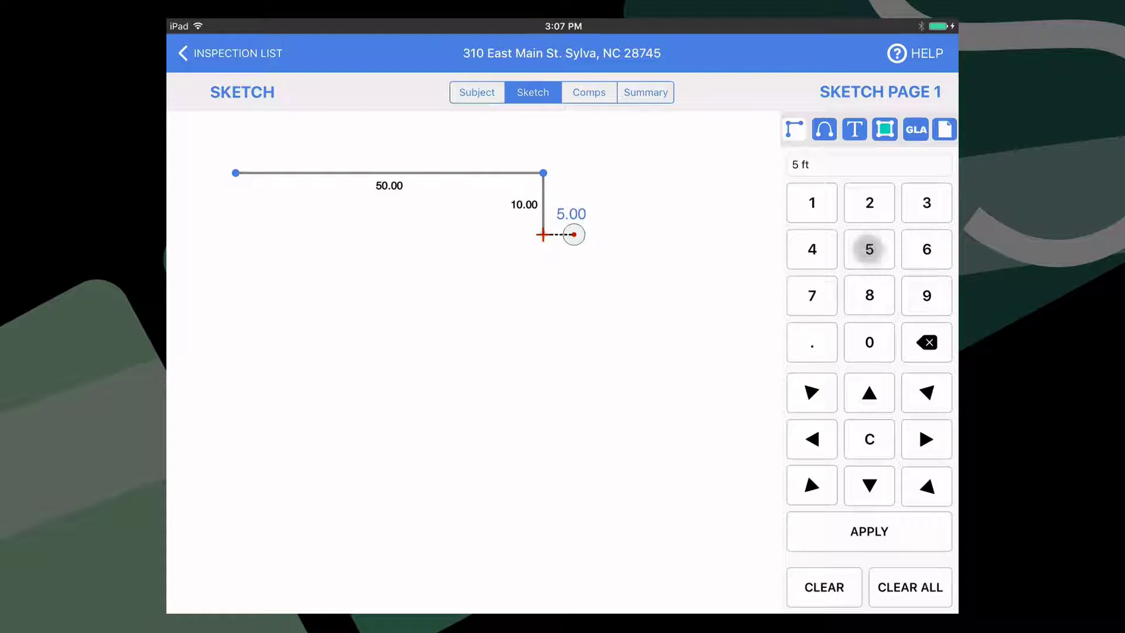
pyautogui.click(868, 248)
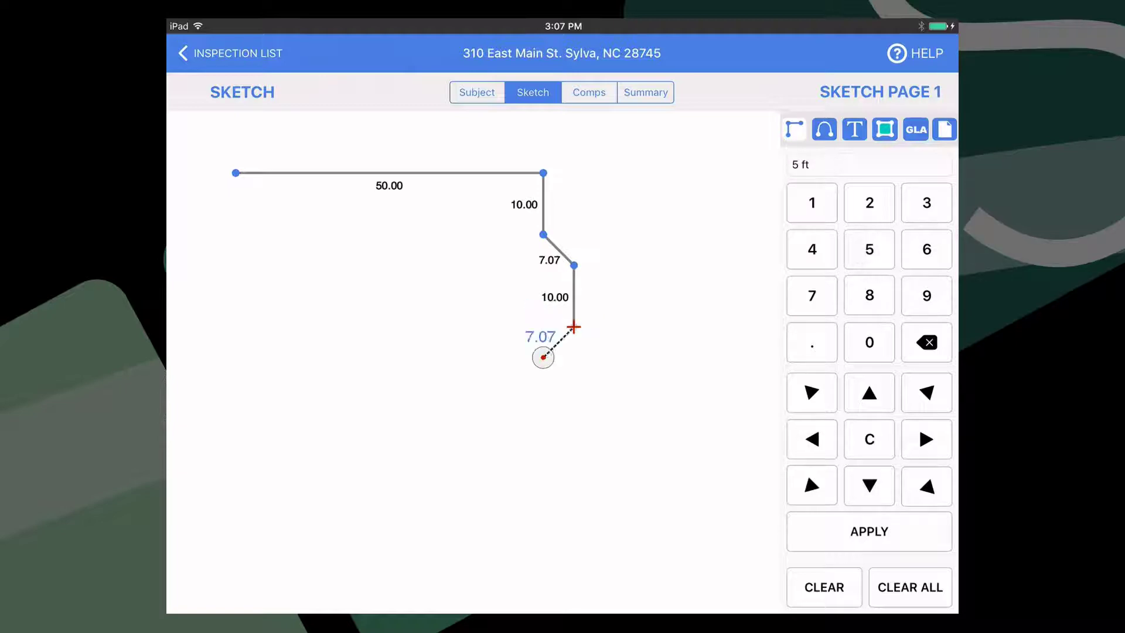
pyautogui.click(868, 248)
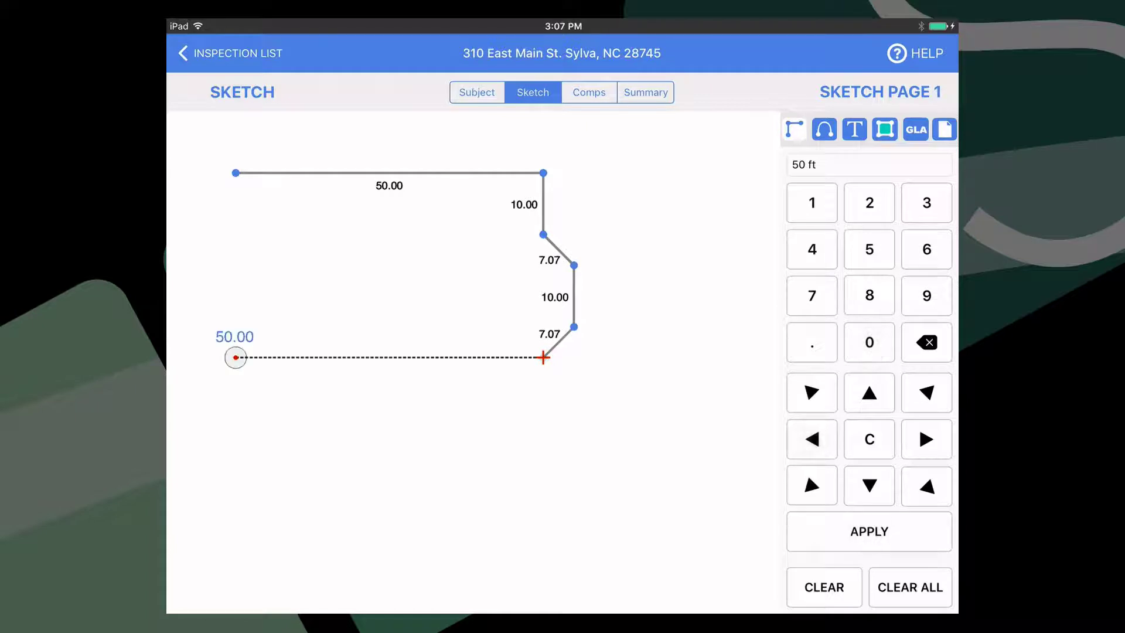
pyautogui.click(868, 531)
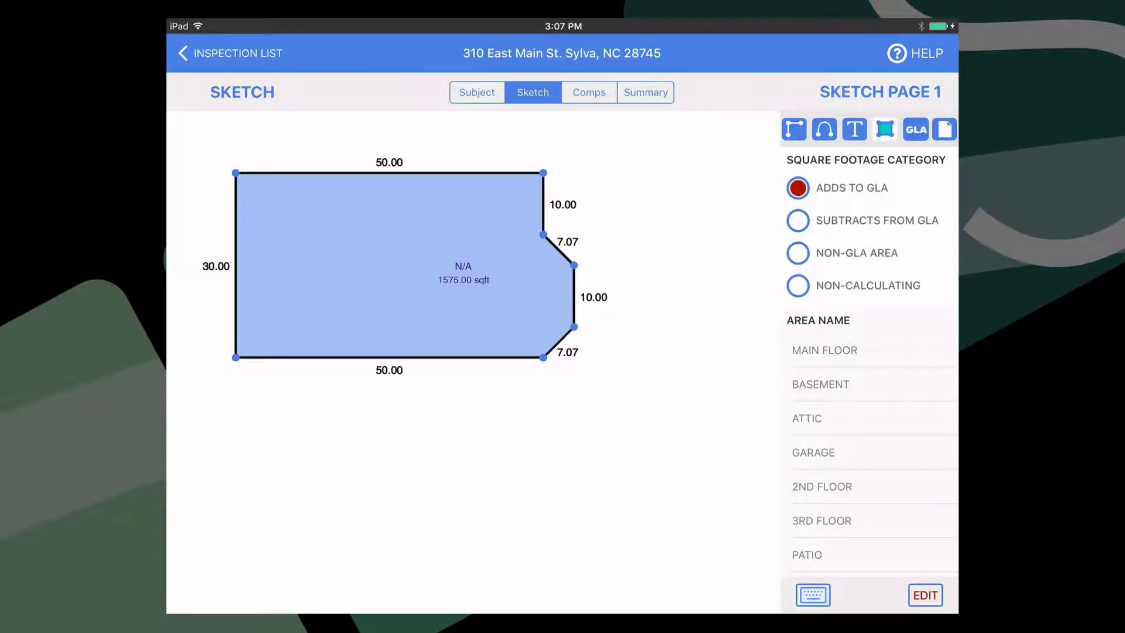
# Name the closed 1575 sq ft area Main Floor, adding it to GLA.
pyautogui.click(824, 350)
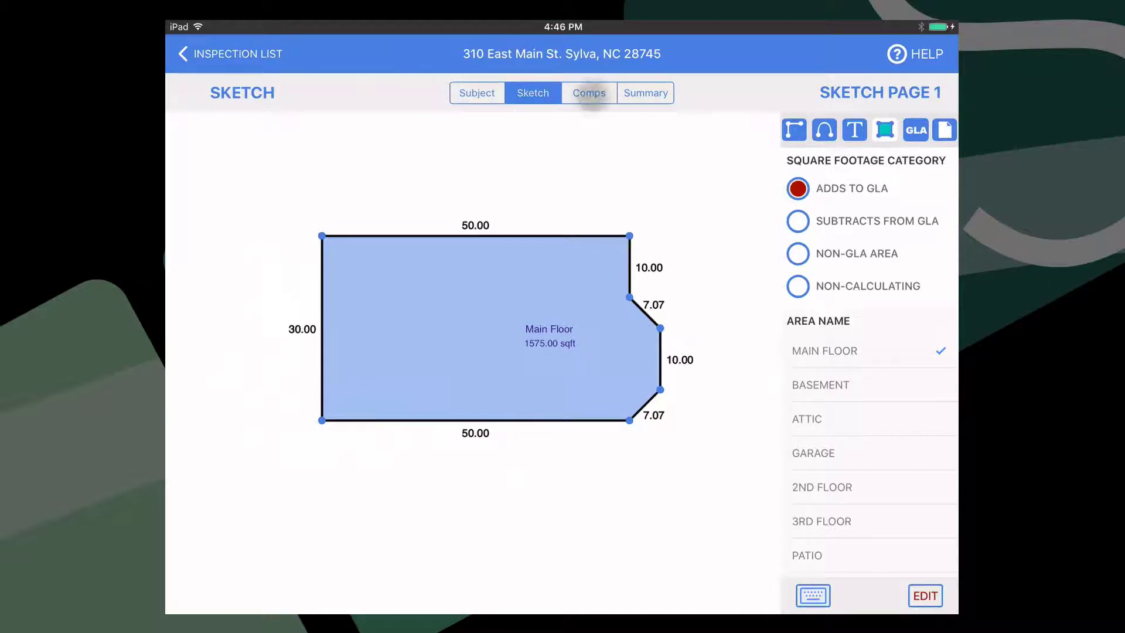
pyautogui.click(588, 91)
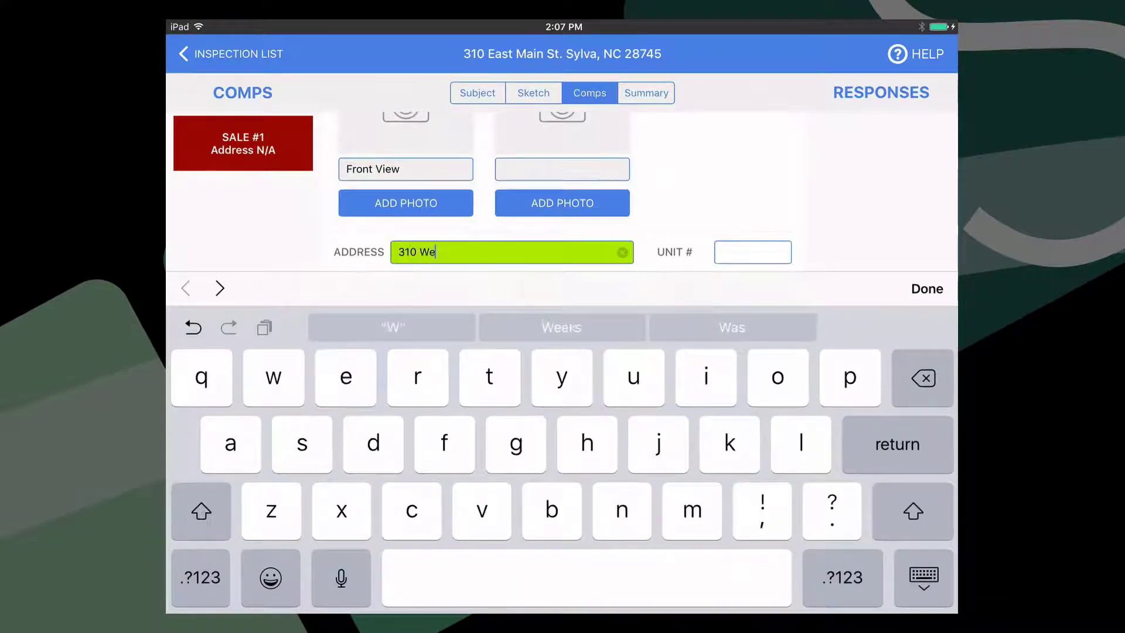
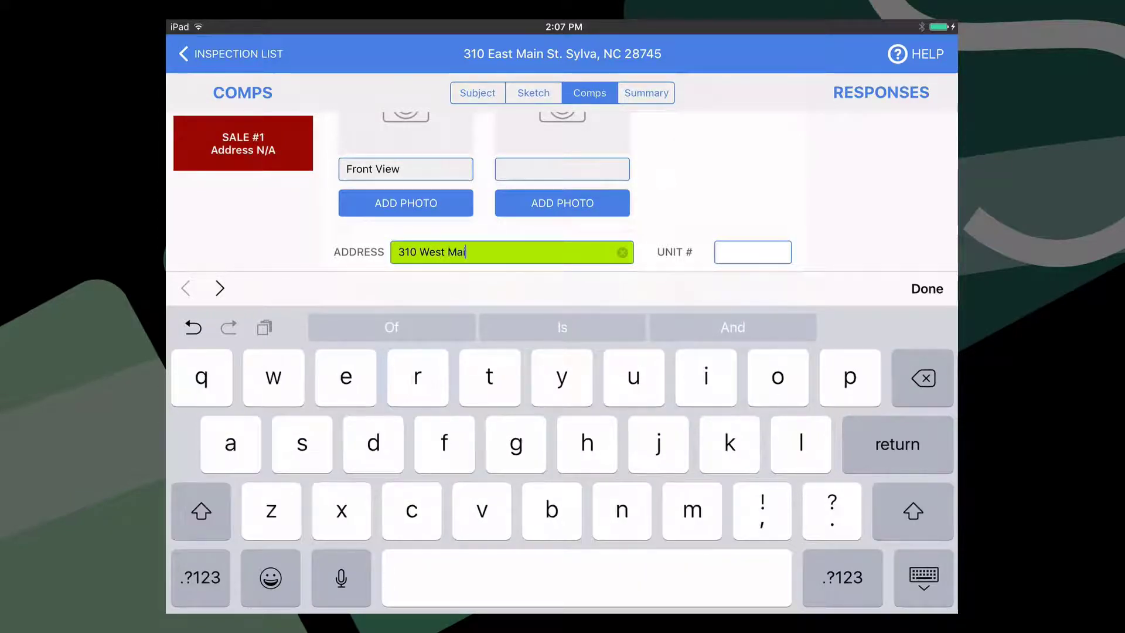
pyautogui.click(752, 252)
pyautogui.write('2')
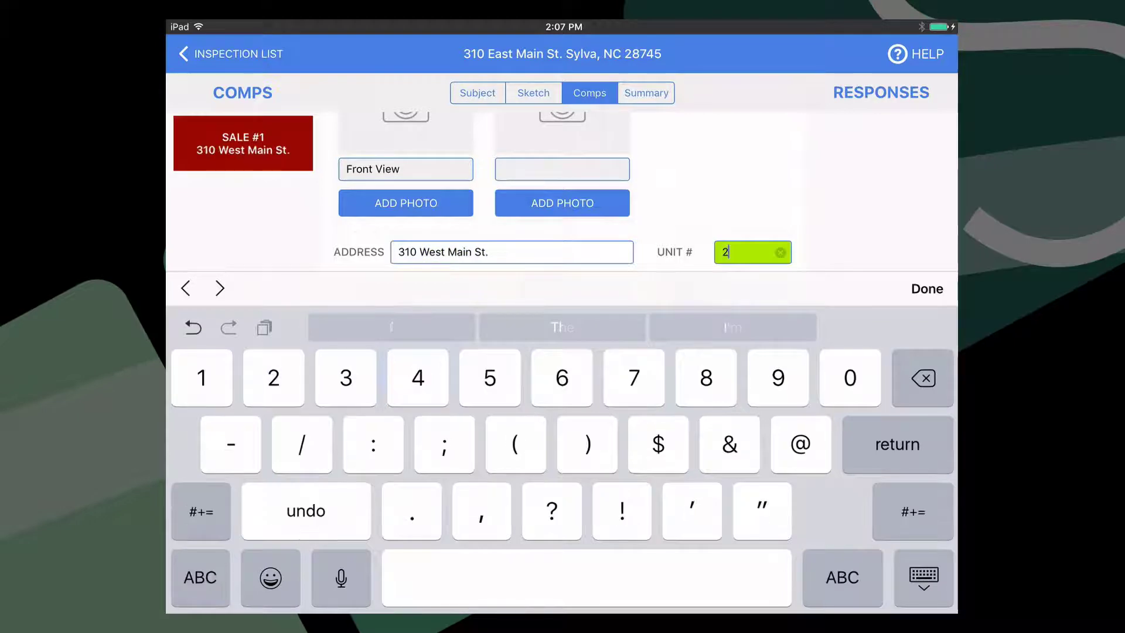
pyautogui.click(926, 288)
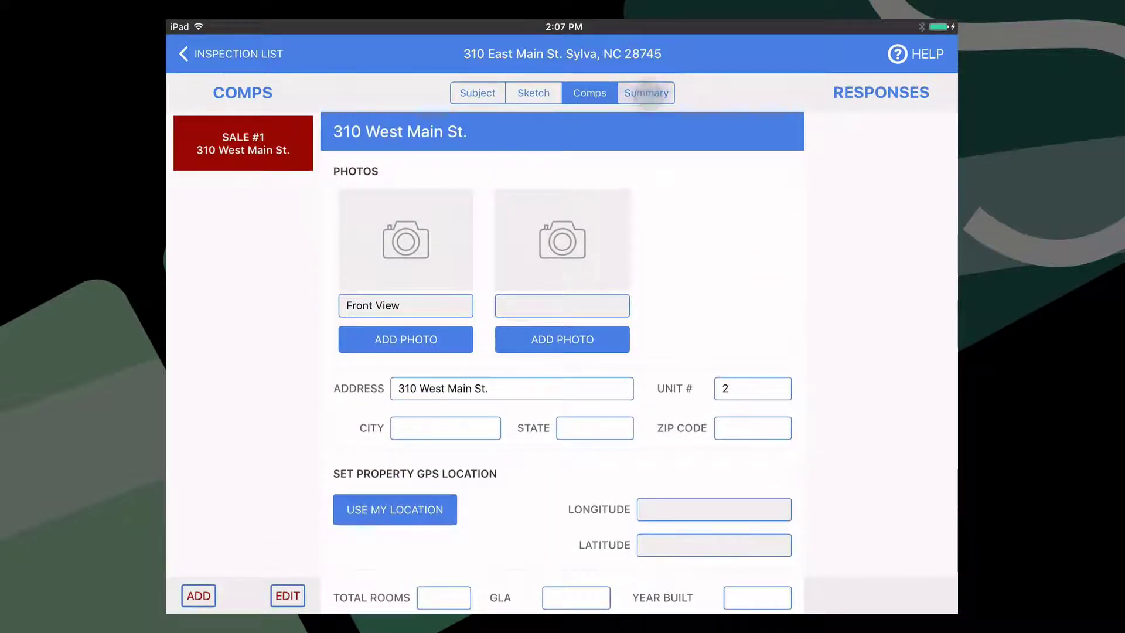
# Switch on Inspection Completed in the Summary and allow photo access.
pyautogui.click(644, 92)
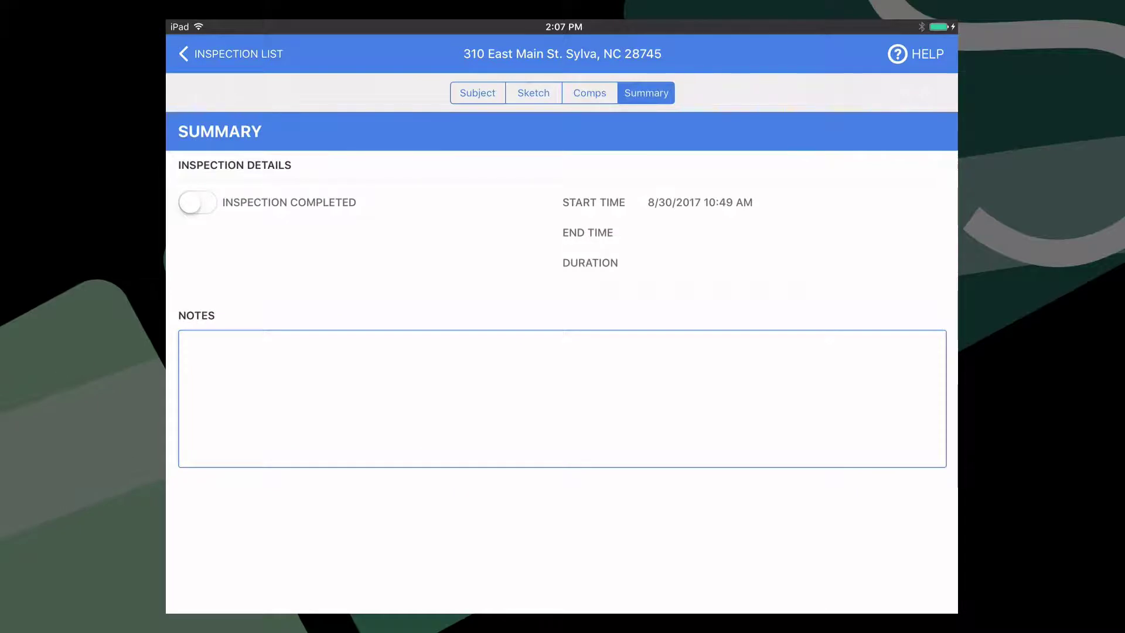
pyautogui.click(197, 201)
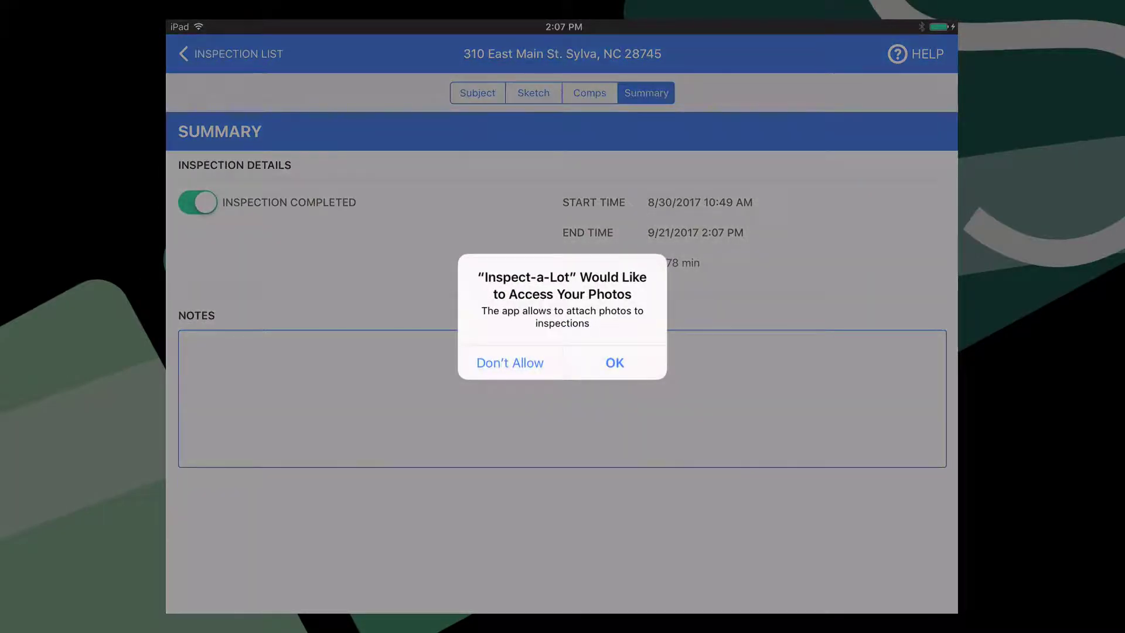
pyautogui.click(613, 362)
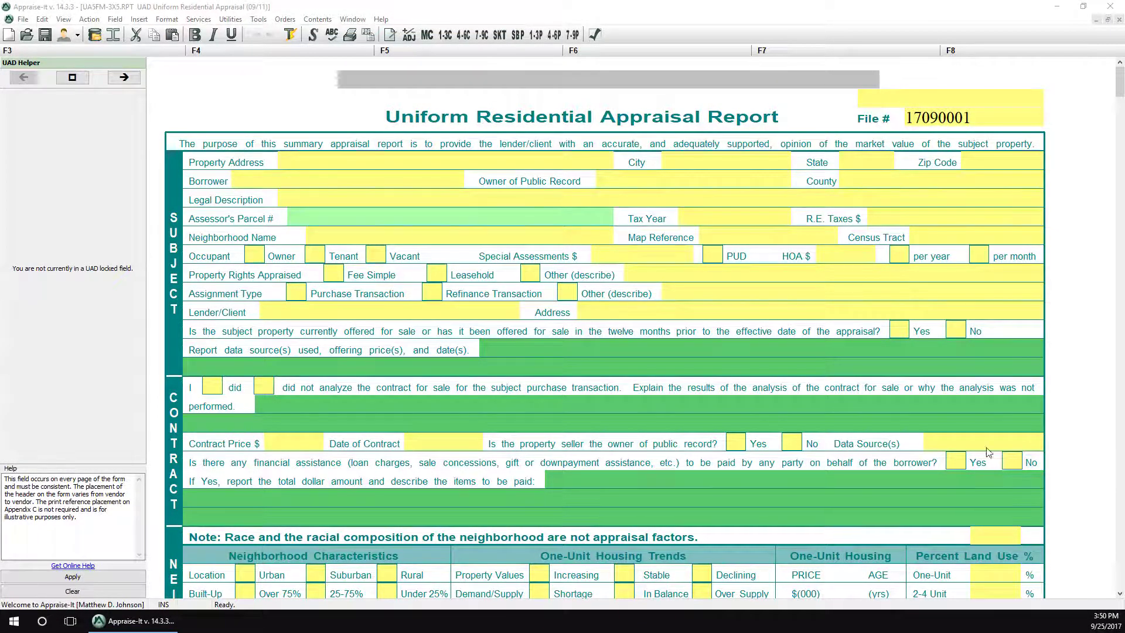
pyautogui.click(198, 19)
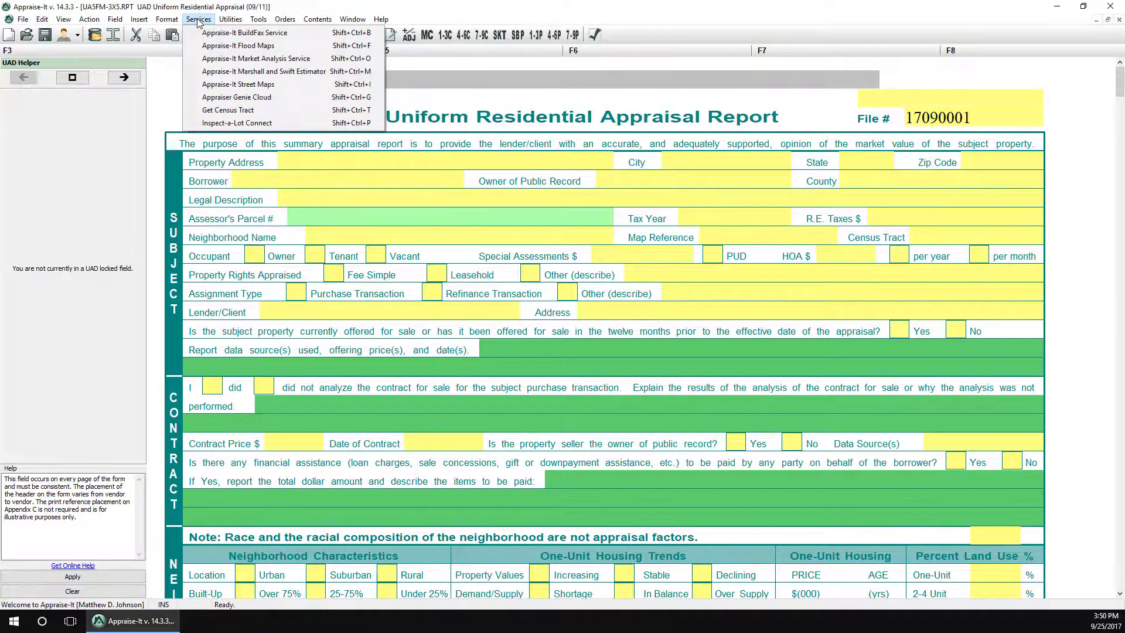
pyautogui.click(235, 123)
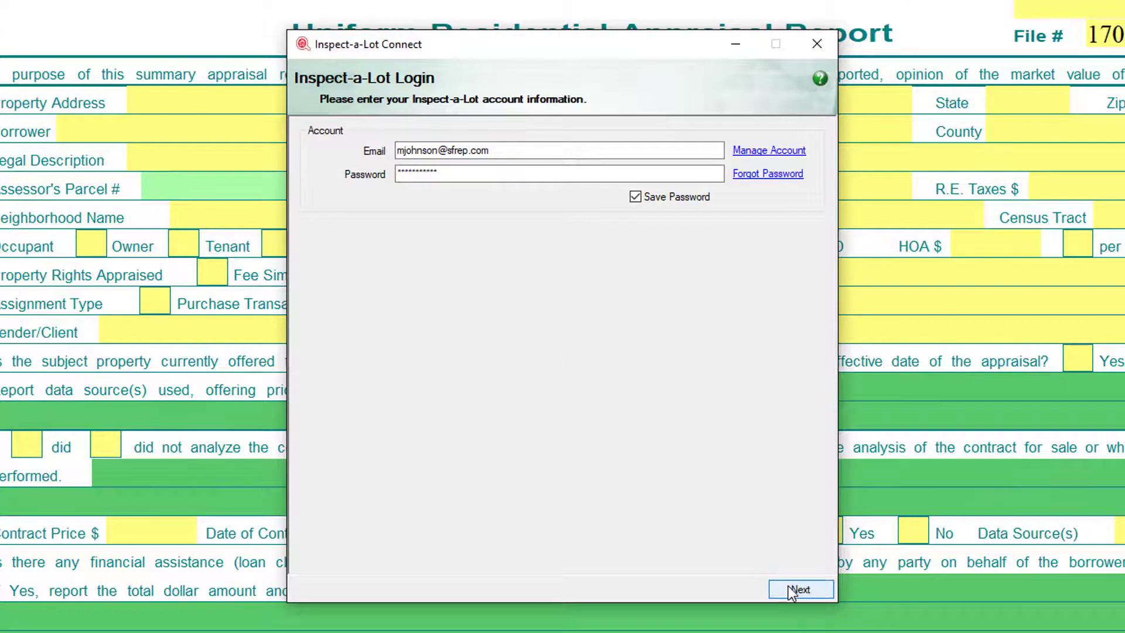
pyautogui.click(799, 589)
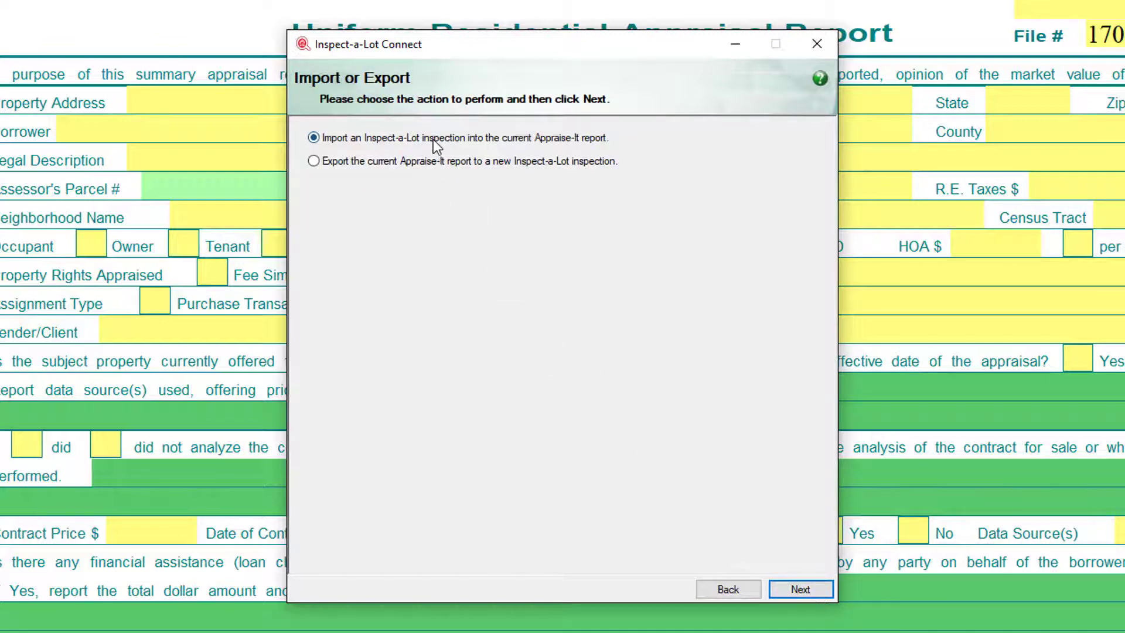
pyautogui.click(801, 589)
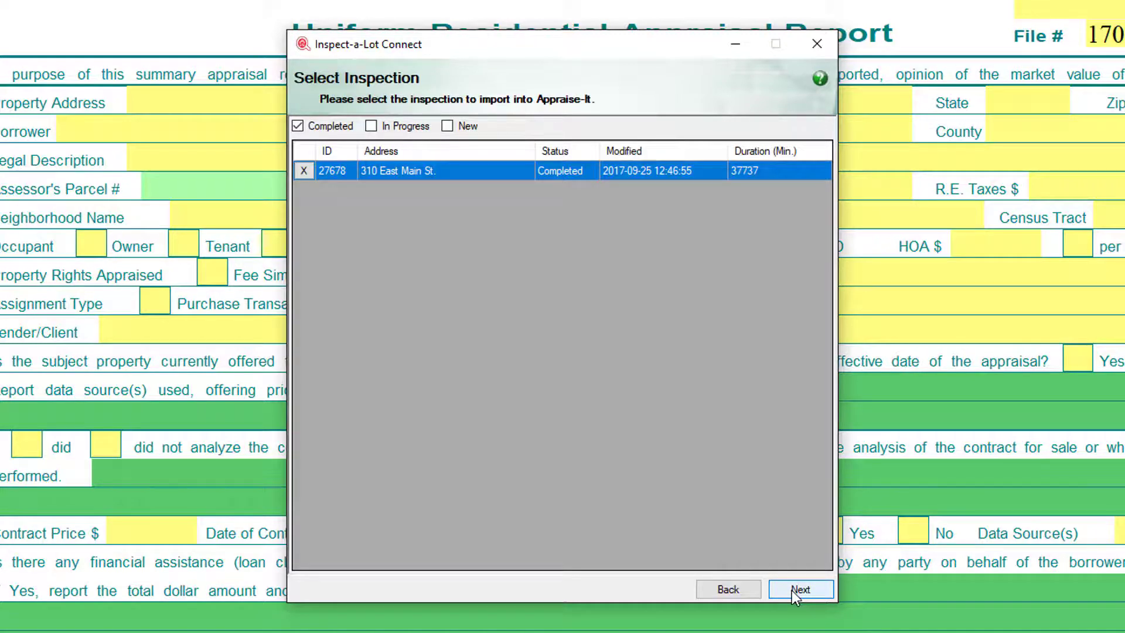
pyautogui.moveTo(477, 177)
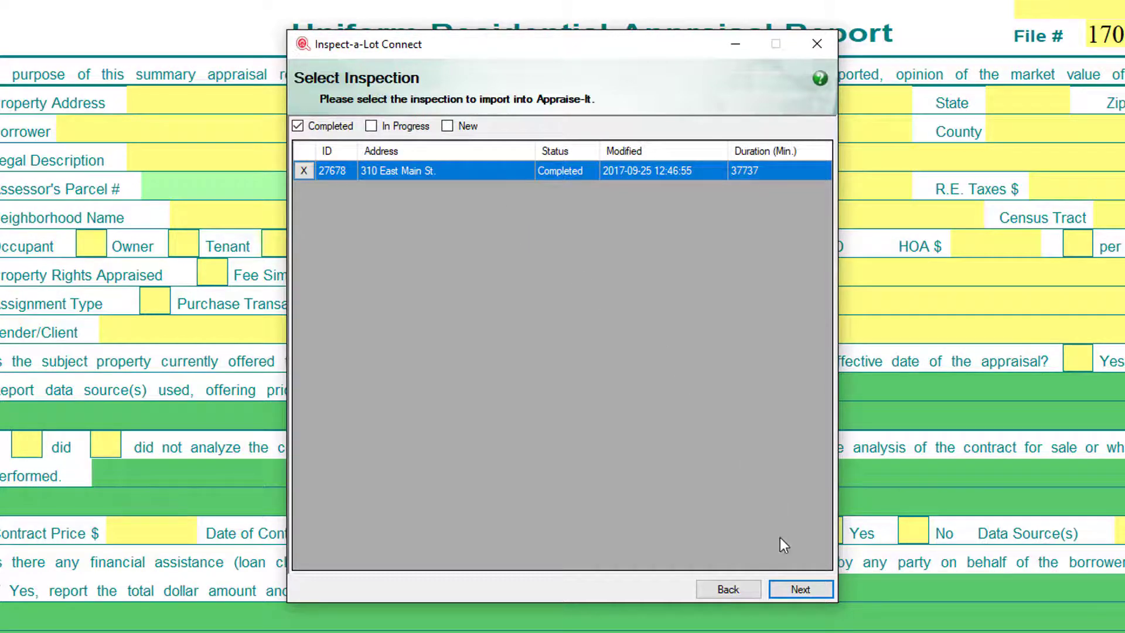
pyautogui.click(800, 589)
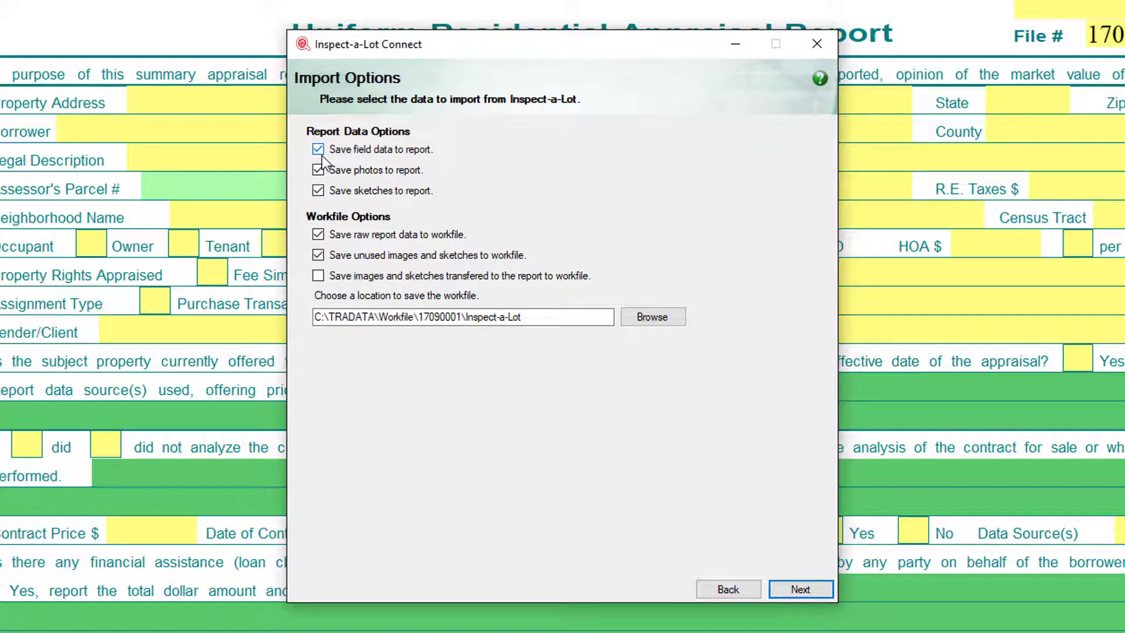
# Toggle field data, photos and workfile options, leaving them all selected for import.
pyautogui.click(318, 148)
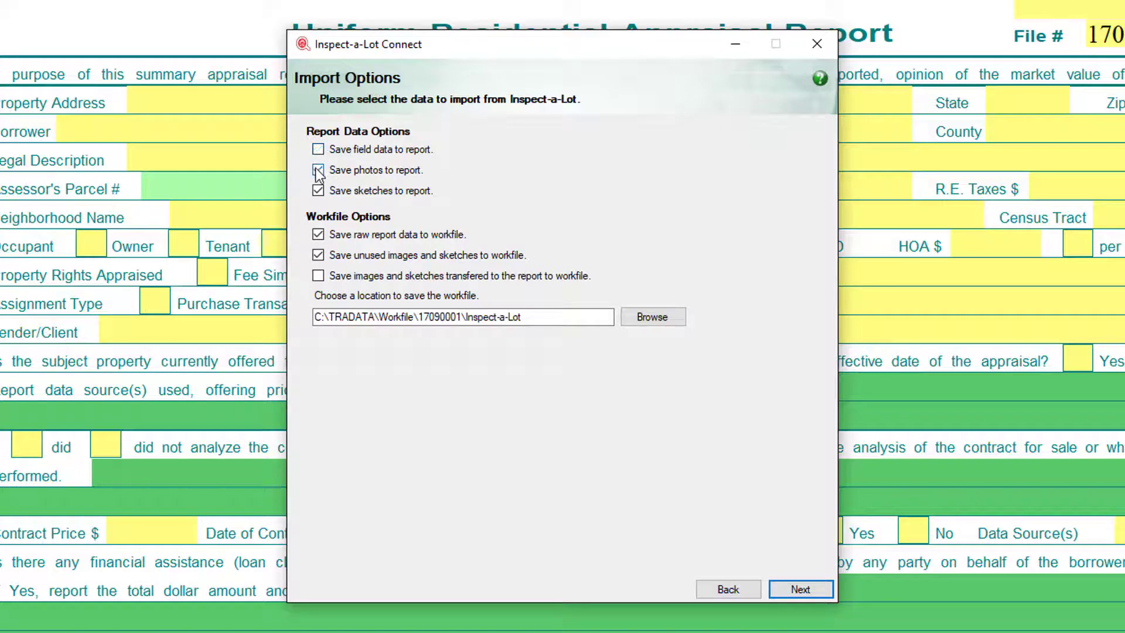
pyautogui.click(317, 170)
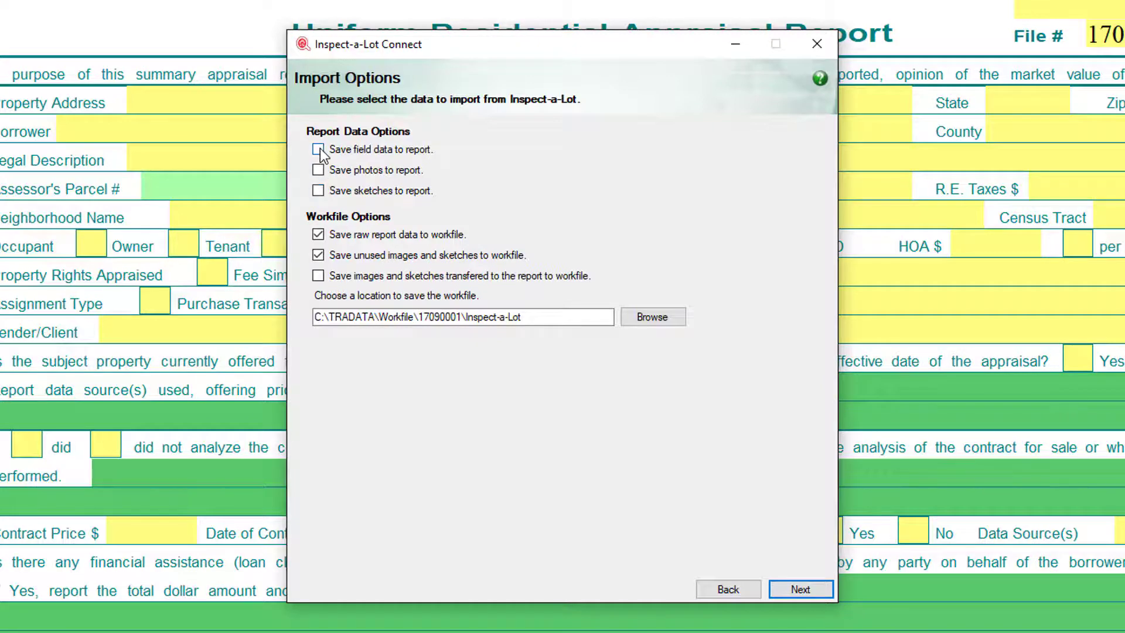
pyautogui.click(319, 148)
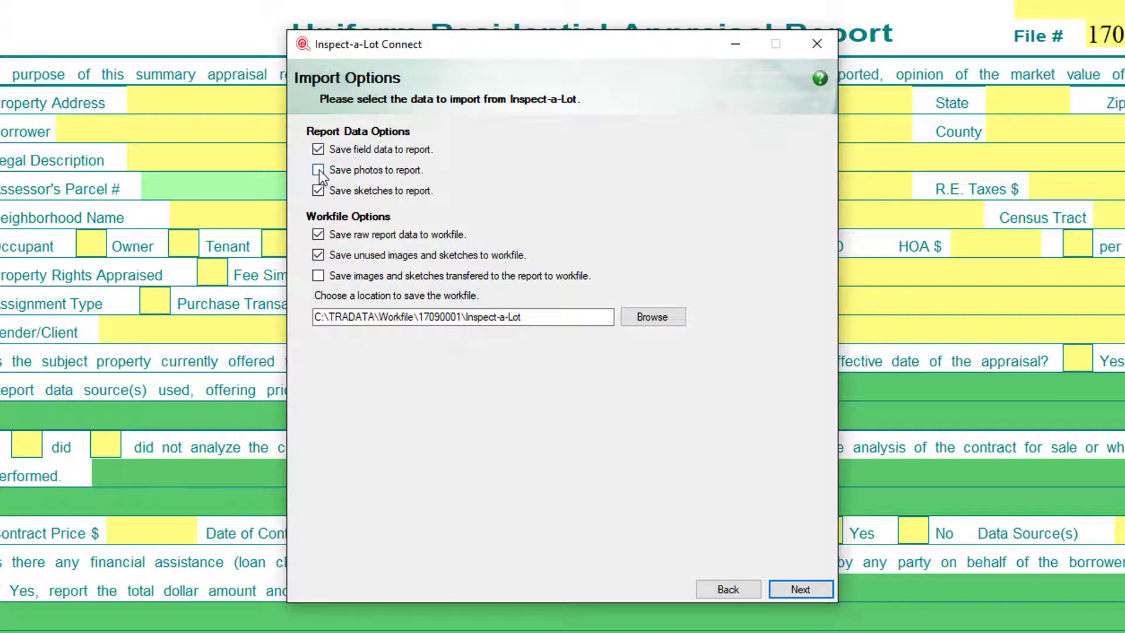
pyautogui.click(317, 170)
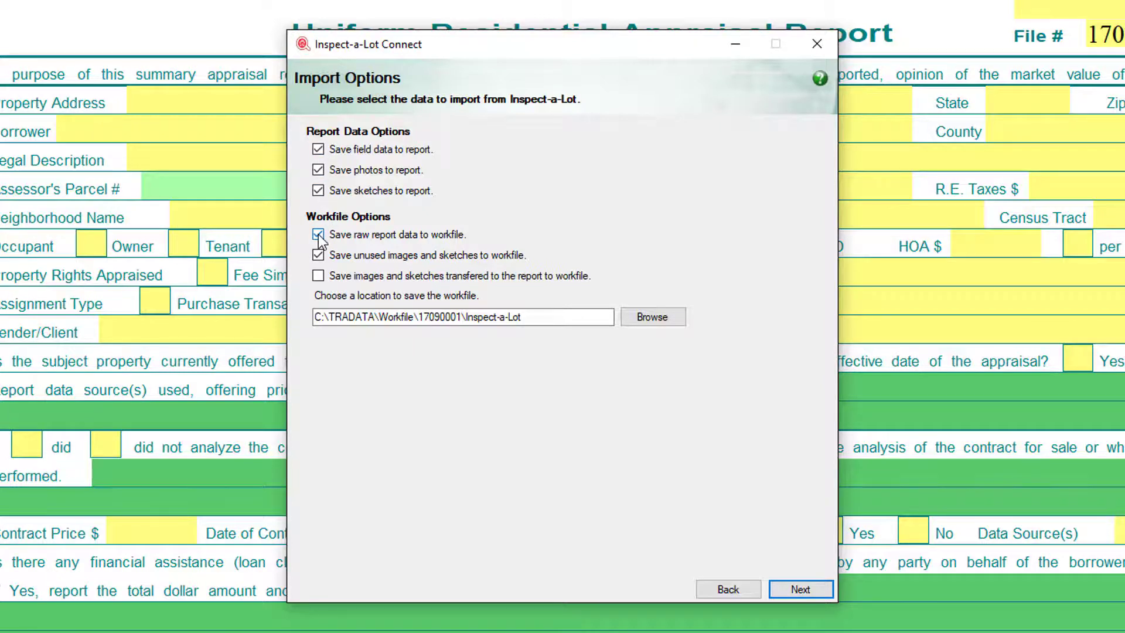
pyautogui.click(317, 234)
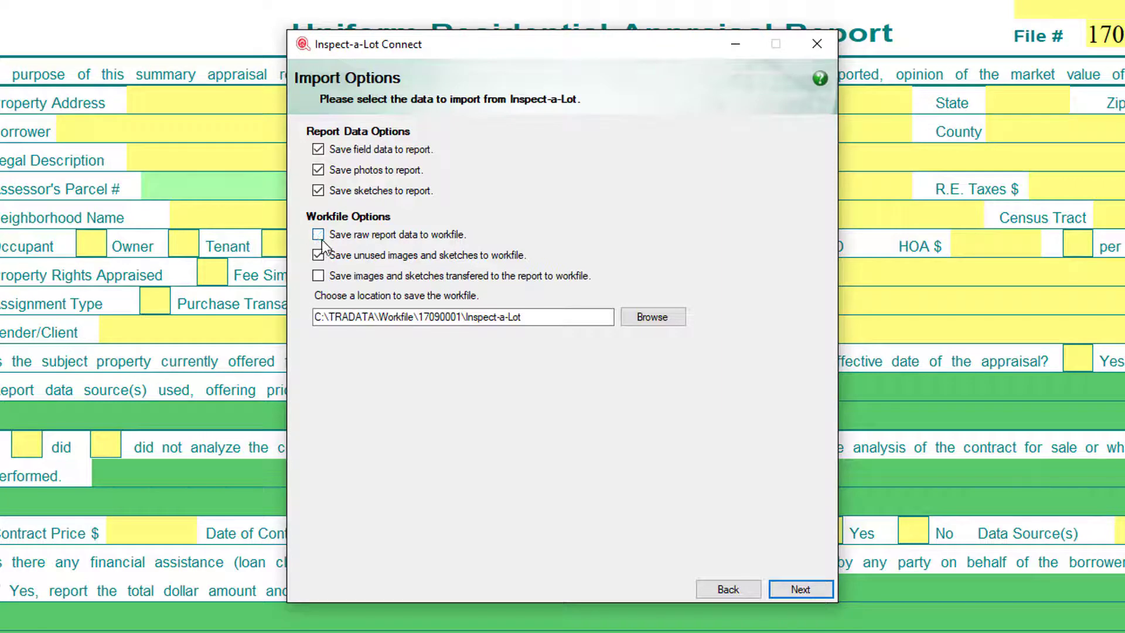
pyautogui.click(318, 275)
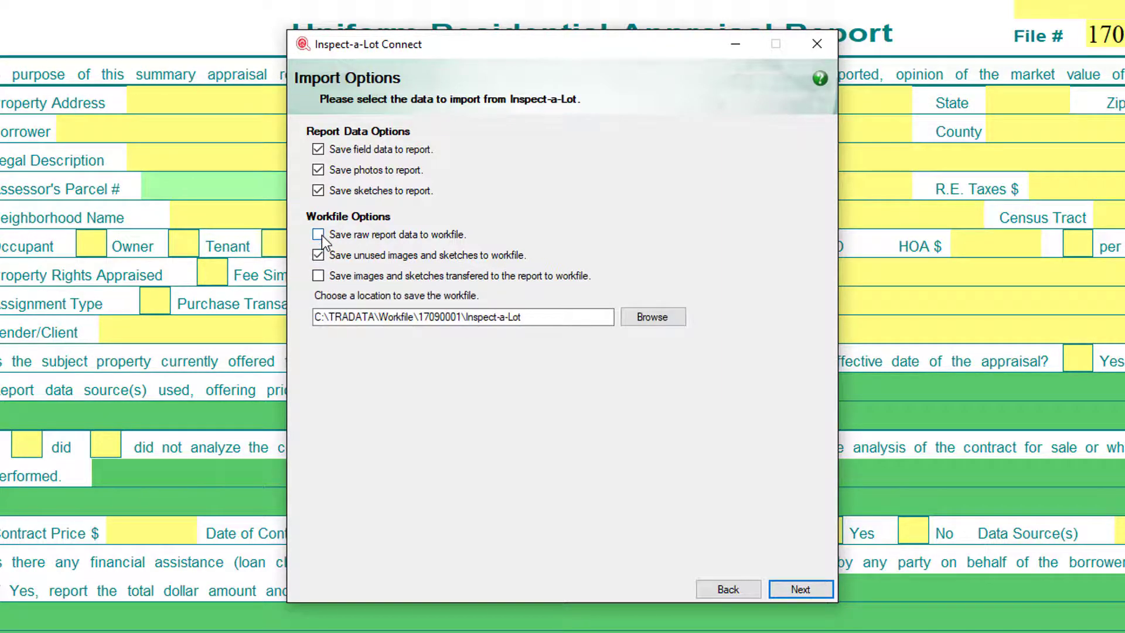
pyautogui.click(318, 234)
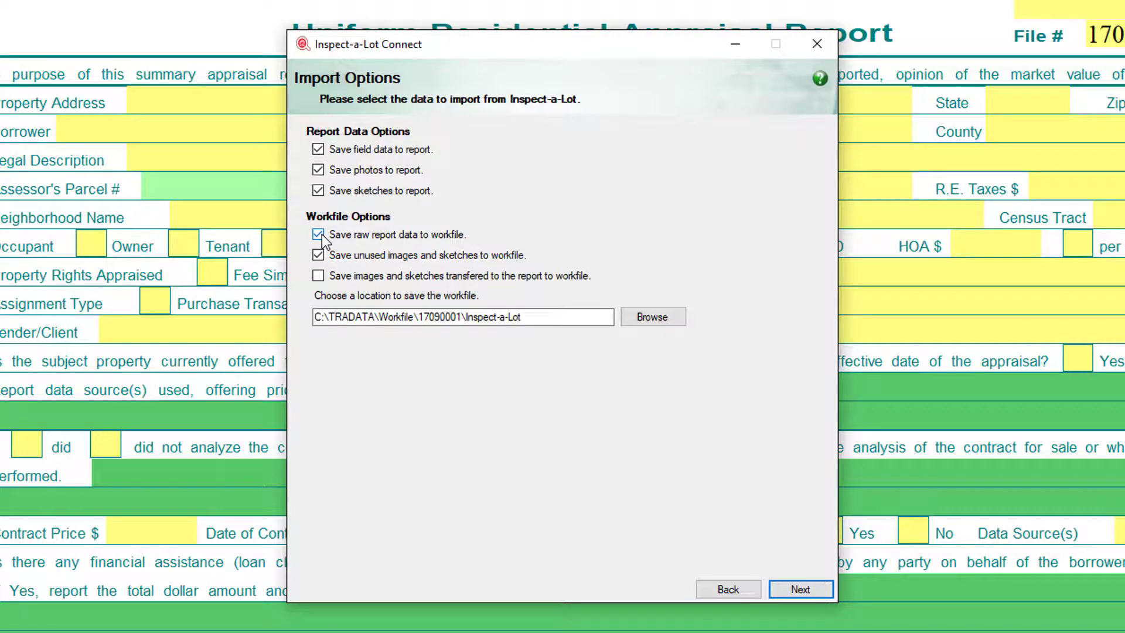
# Proceed with the chosen import options and confirm overwriting the report's existing data.
pyautogui.click(801, 588)
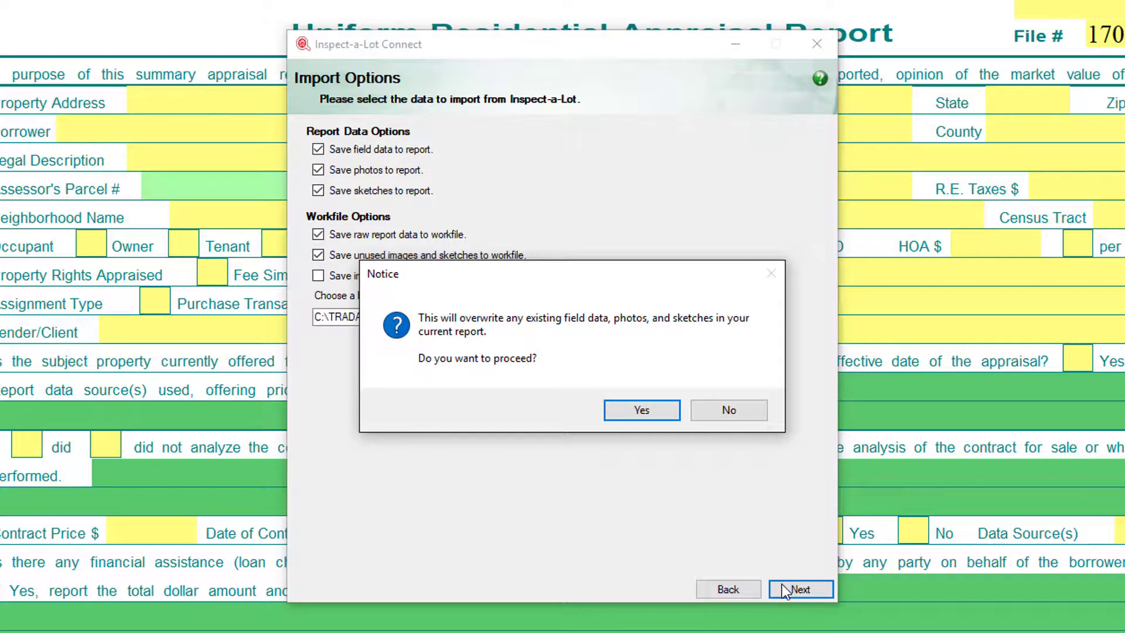
pyautogui.click(639, 410)
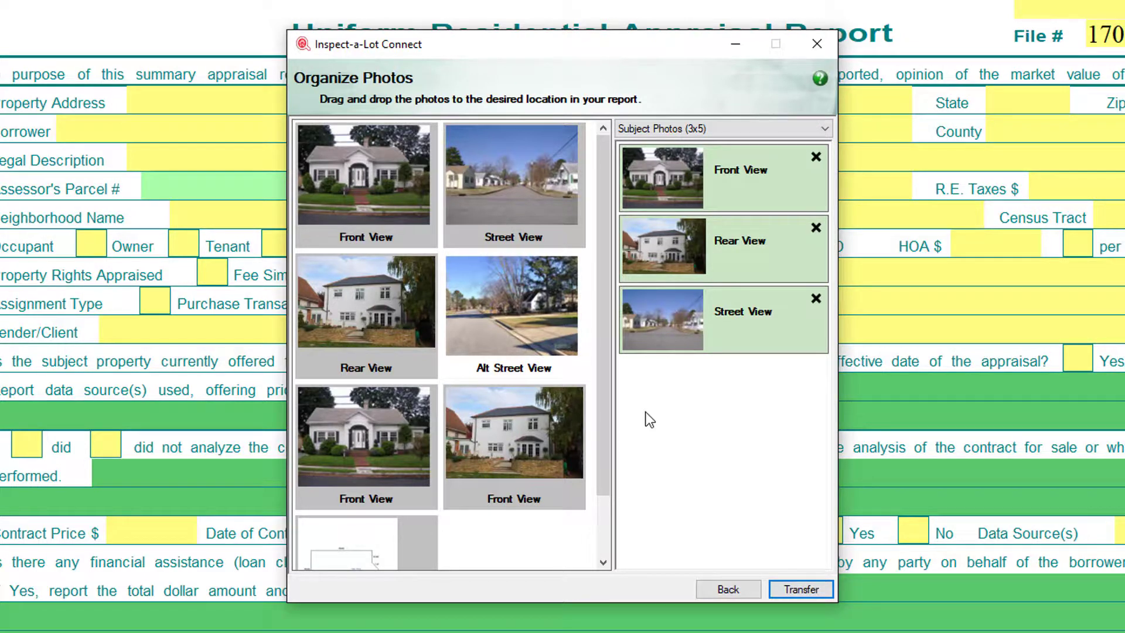
pyautogui.moveTo(877, 143)
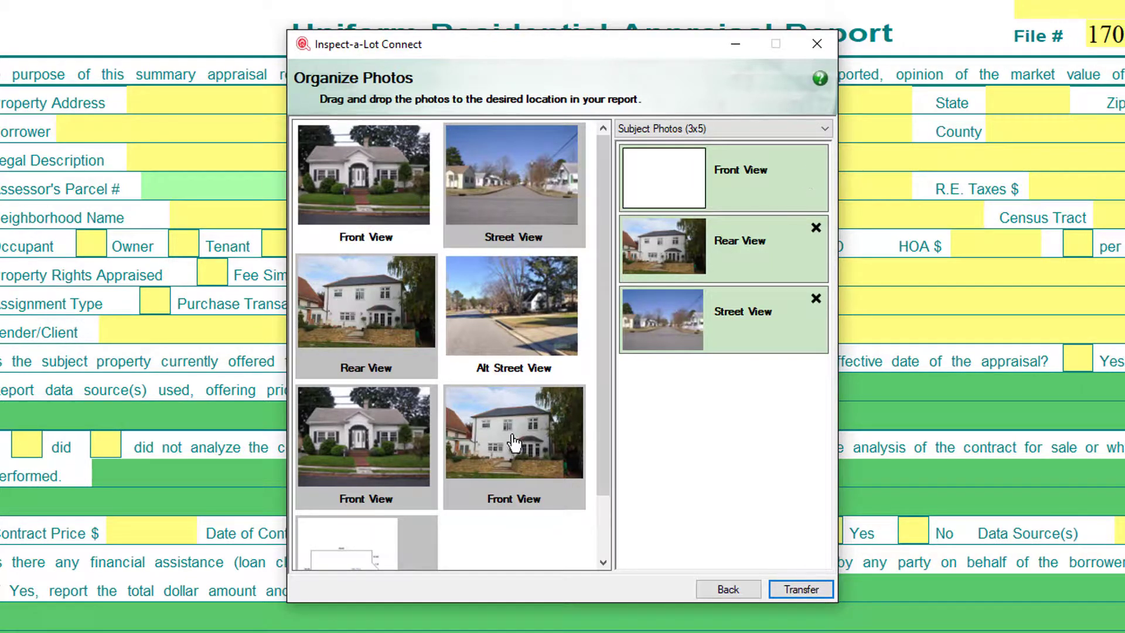
# Place a Front View photo in the subject slot and start the Transfer into the report.
pyautogui.moveTo(513, 430); pyautogui.dragTo(664, 177)
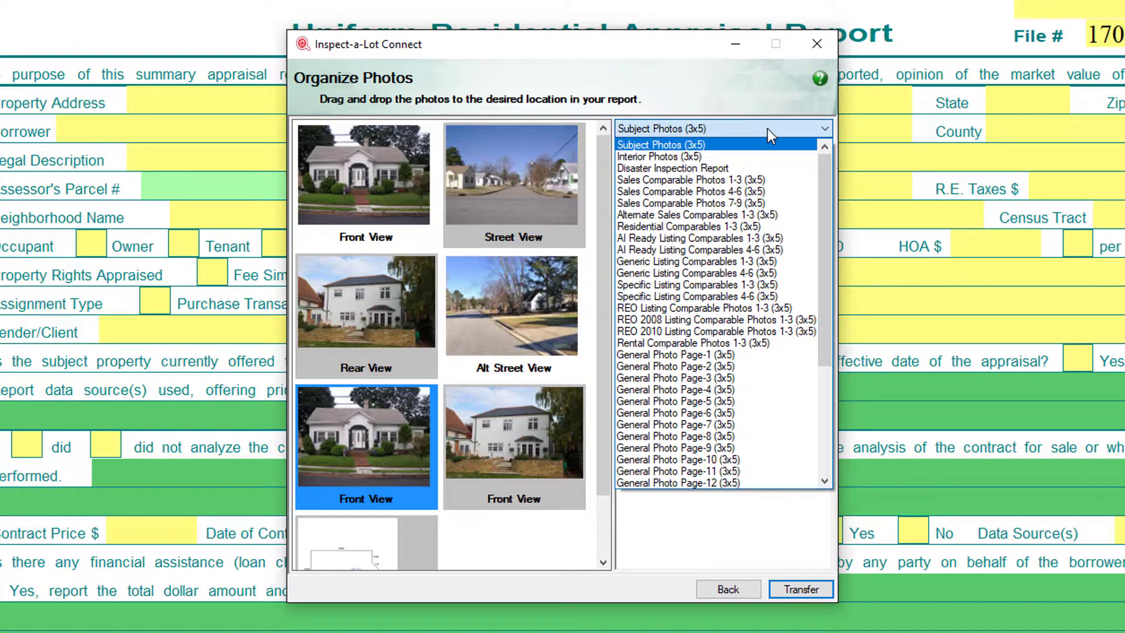
pyautogui.click(677, 481)
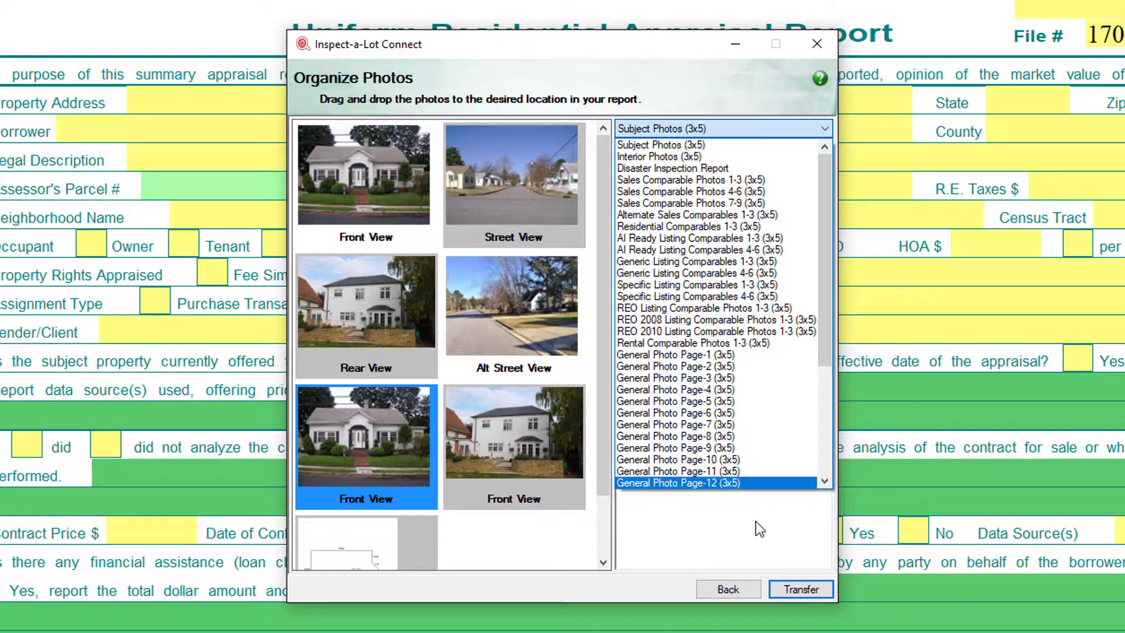
pyautogui.click(800, 589)
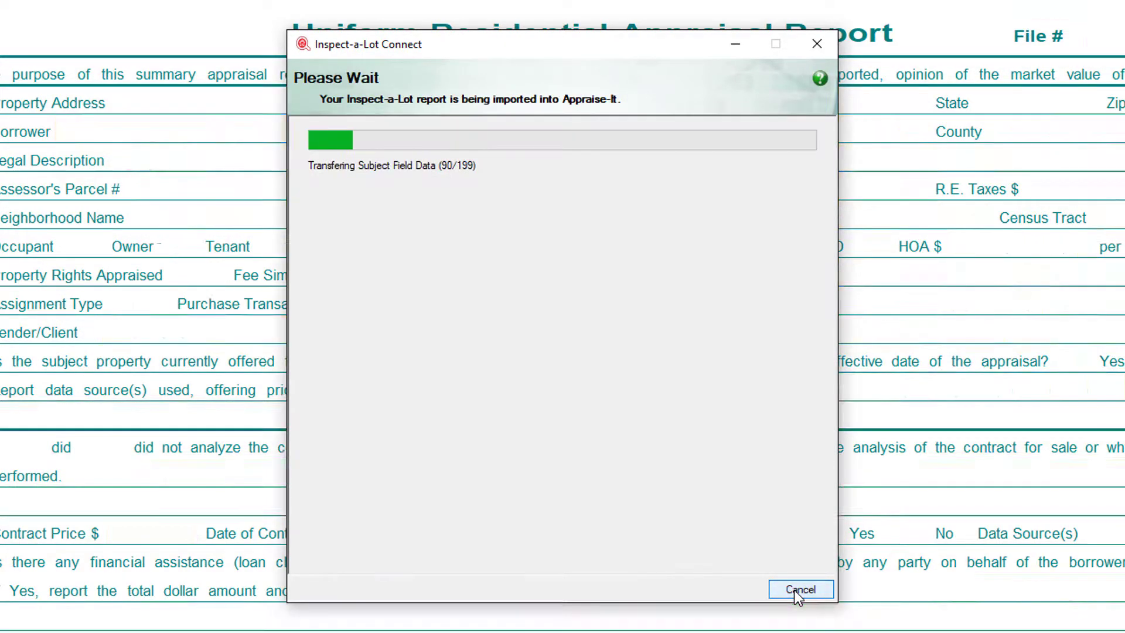